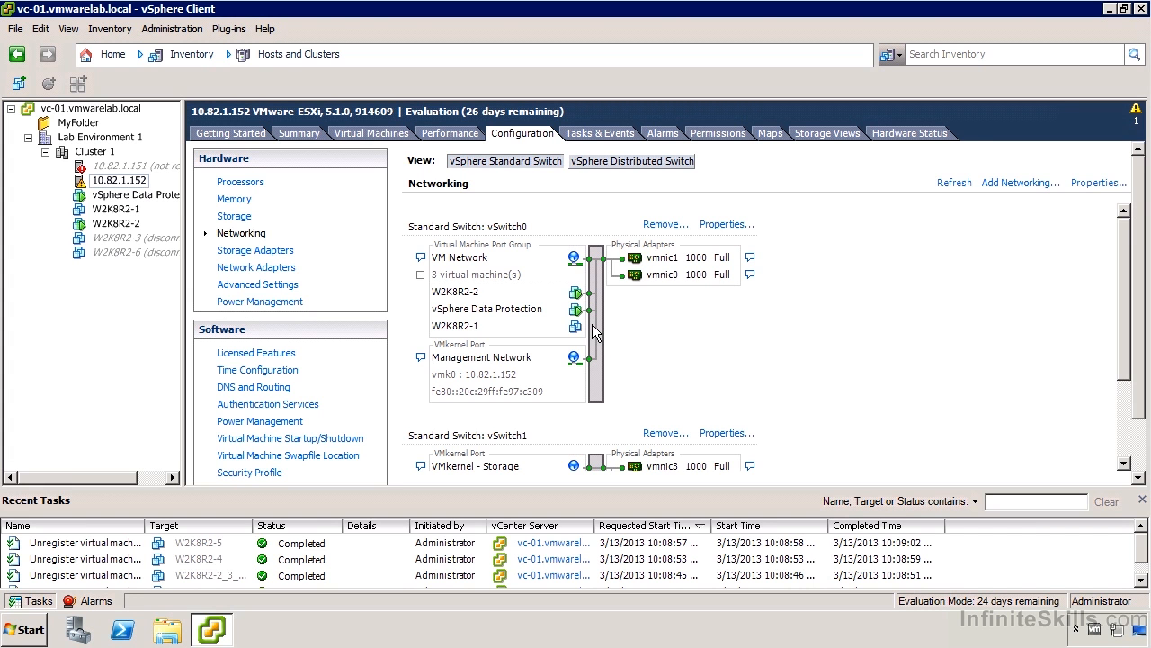
pyautogui.moveTo(525, 236)
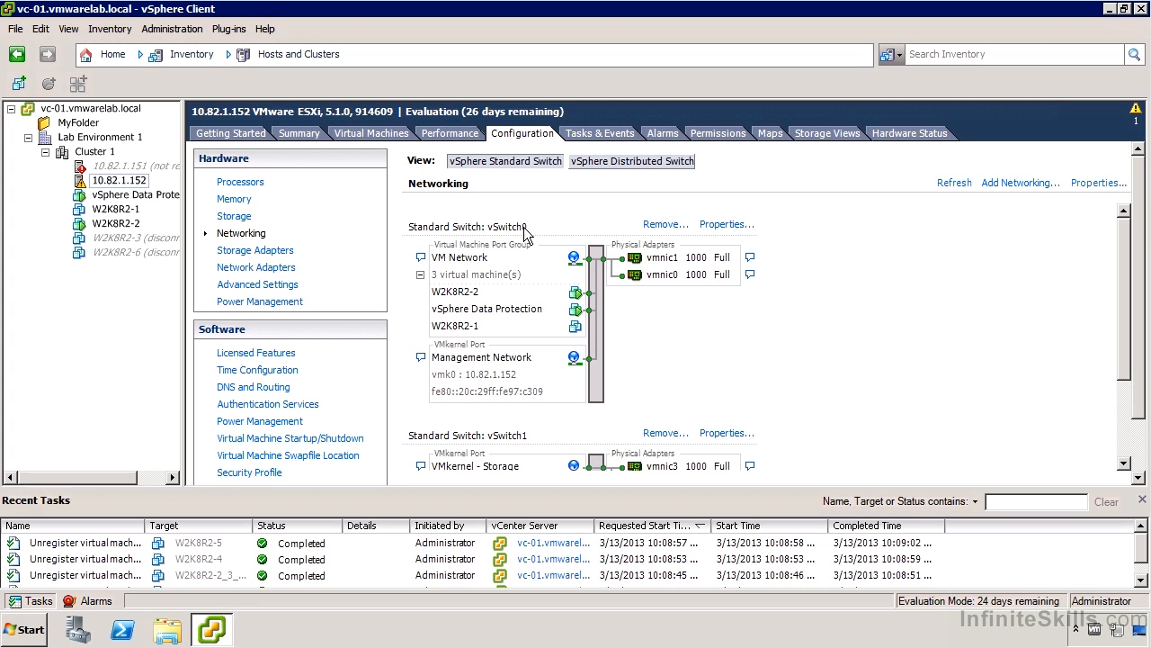
pyautogui.moveTo(512, 312)
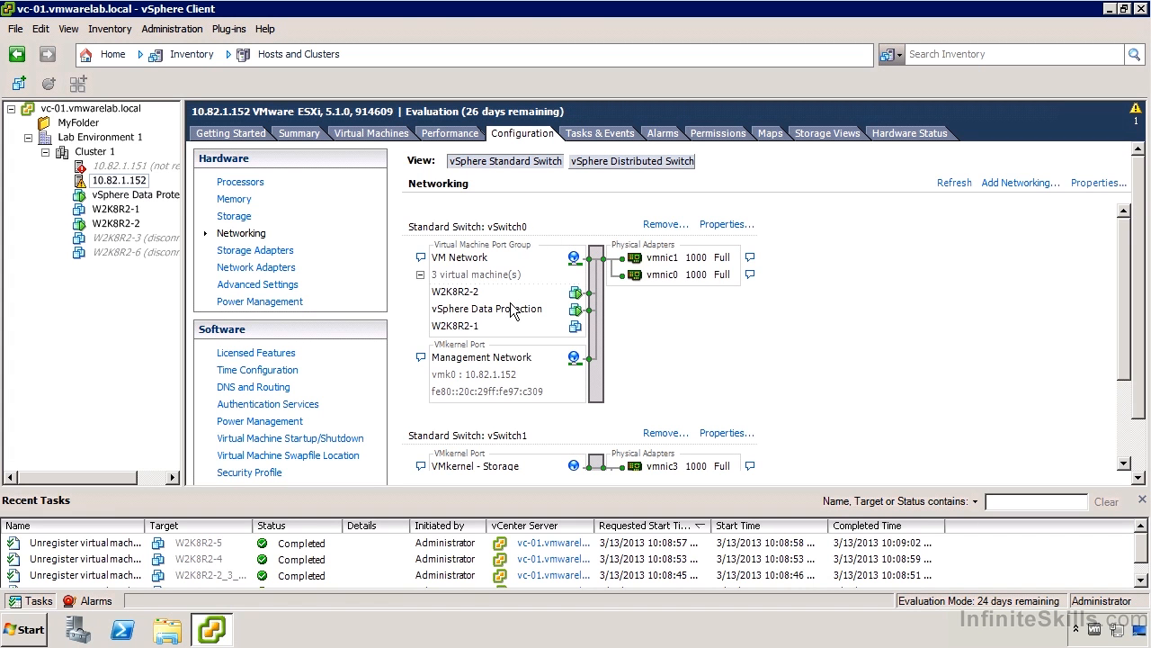
pyautogui.moveTo(446, 358)
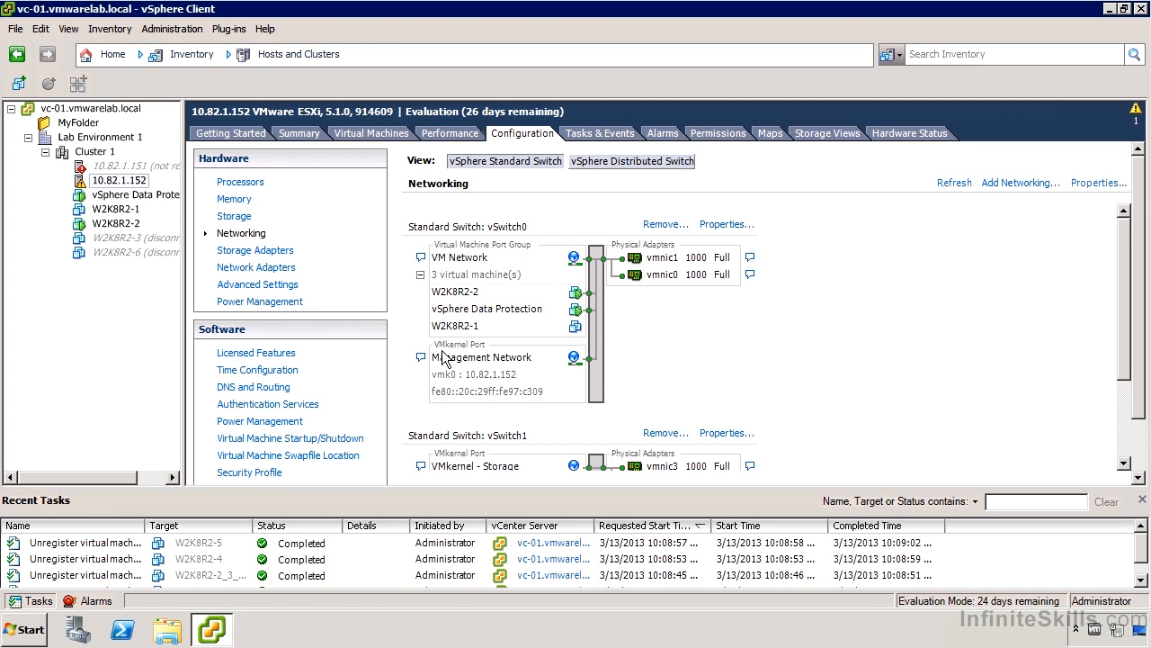
pyautogui.moveTo(658, 285)
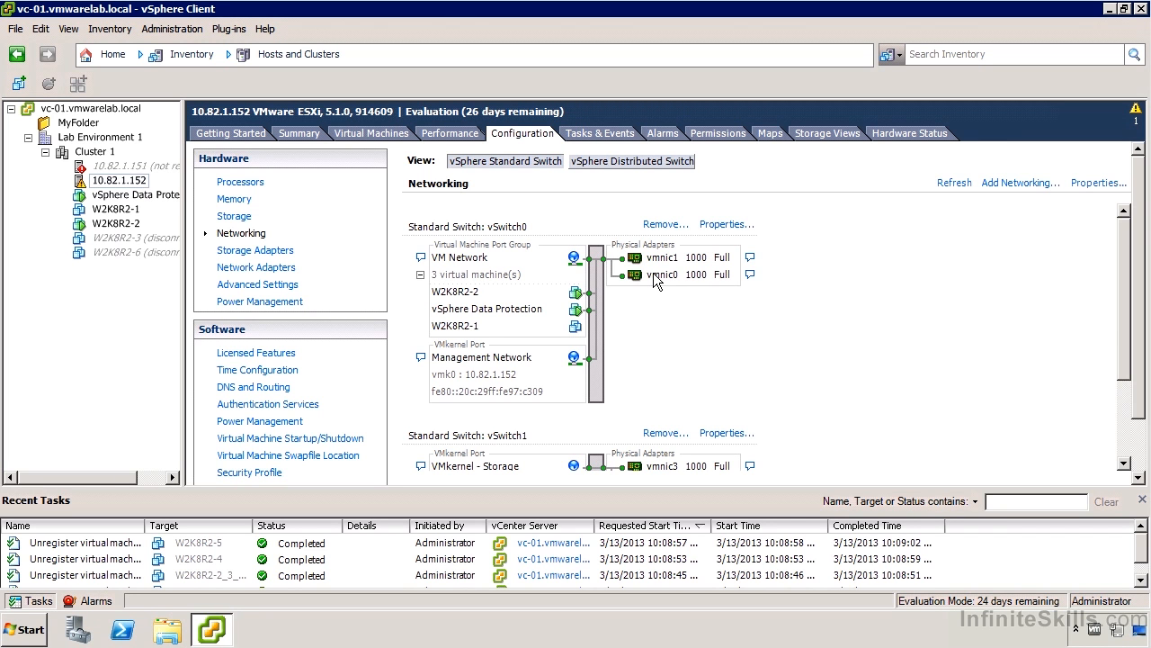
pyautogui.moveTo(726, 242)
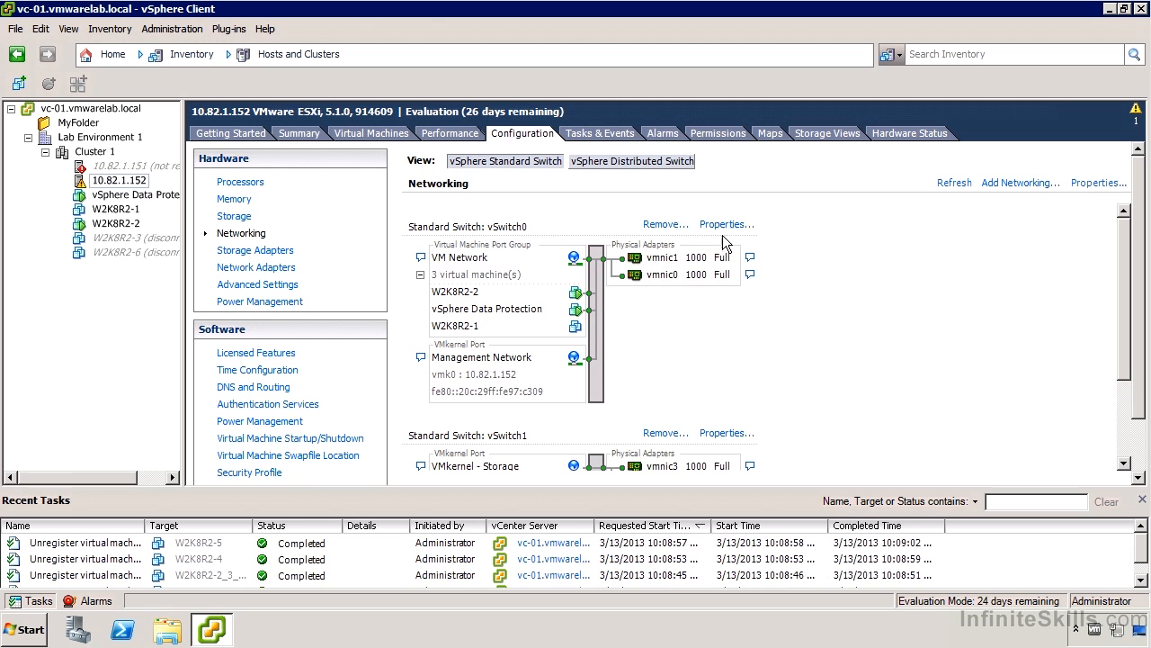
# Review vSwitch0's network adapters (vmnic0, vmnic1) and select the vSwitch entry under Ports
pyautogui.click(724, 223)
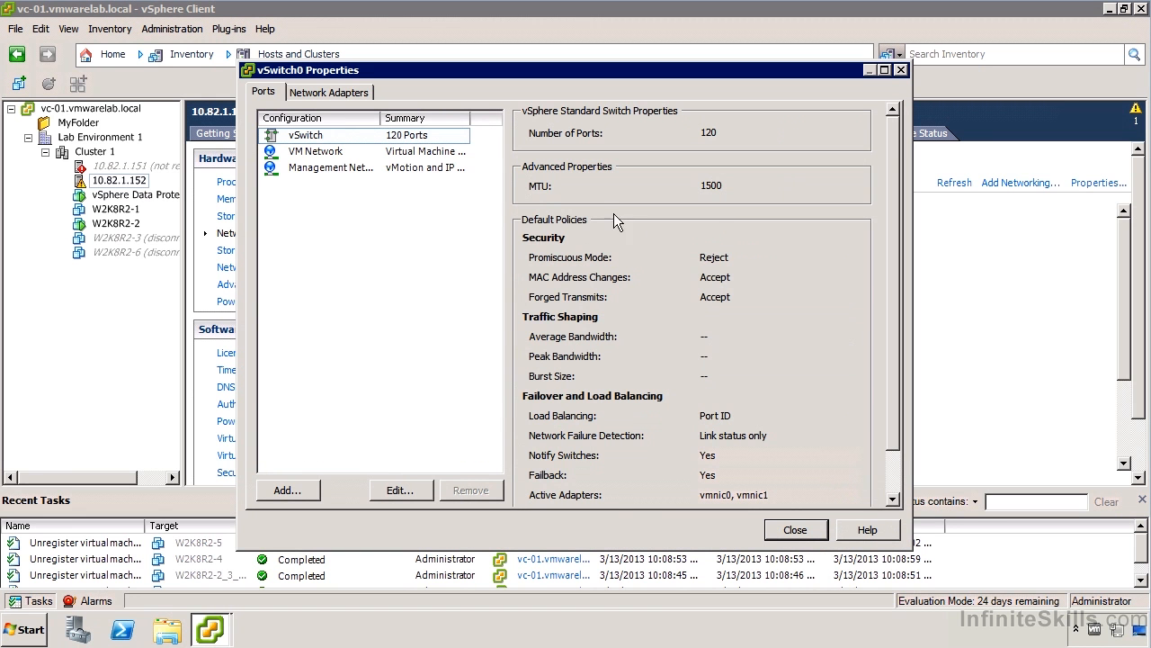
pyautogui.click(329, 90)
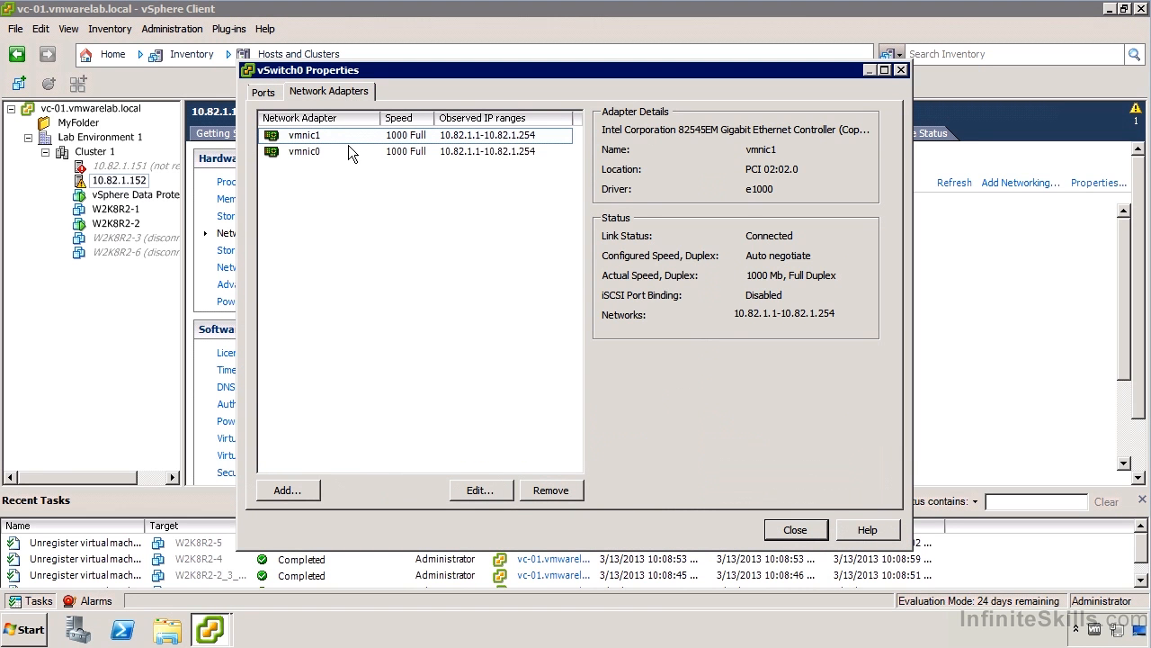
pyautogui.moveTo(340, 154)
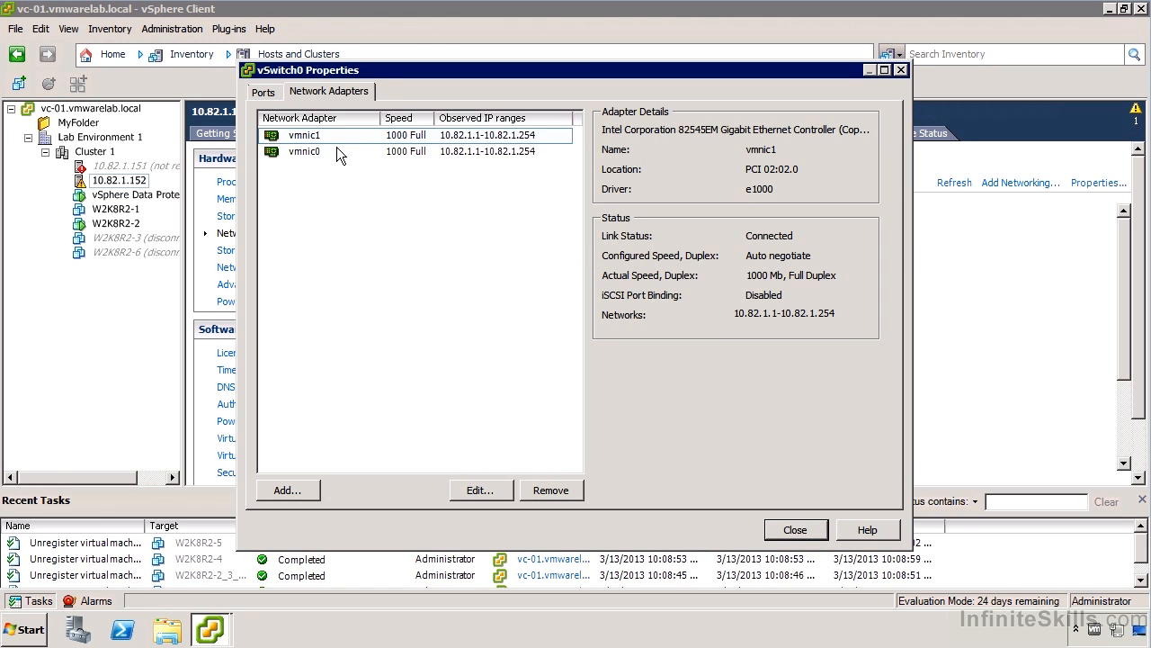
pyautogui.click(304, 151)
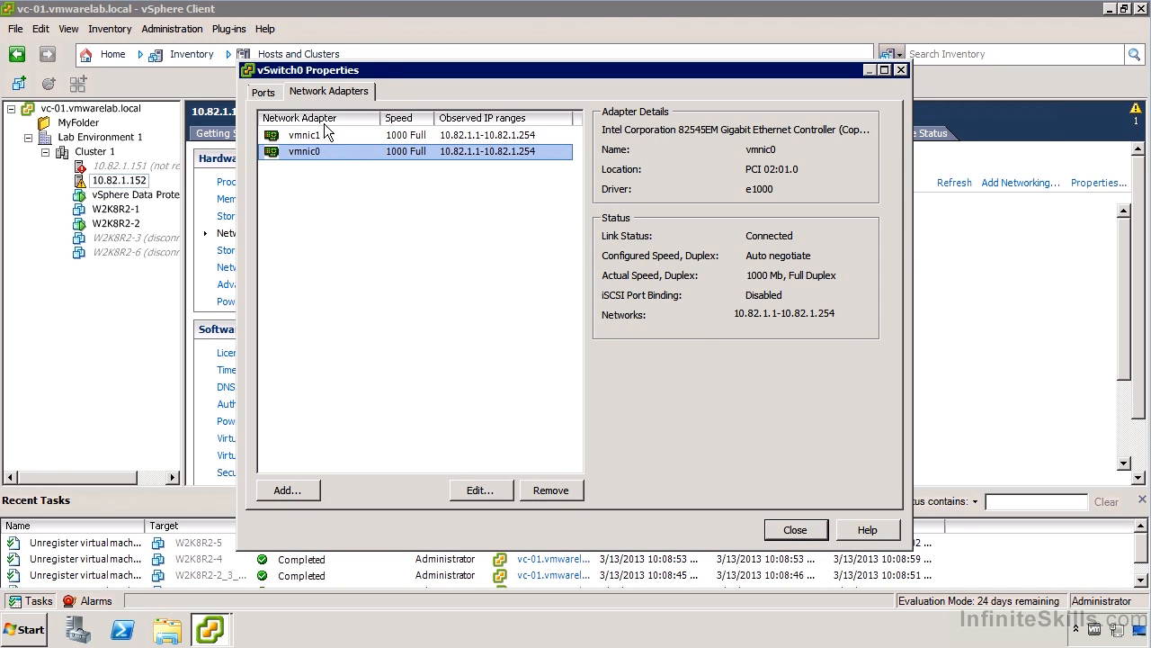
pyautogui.click(263, 90)
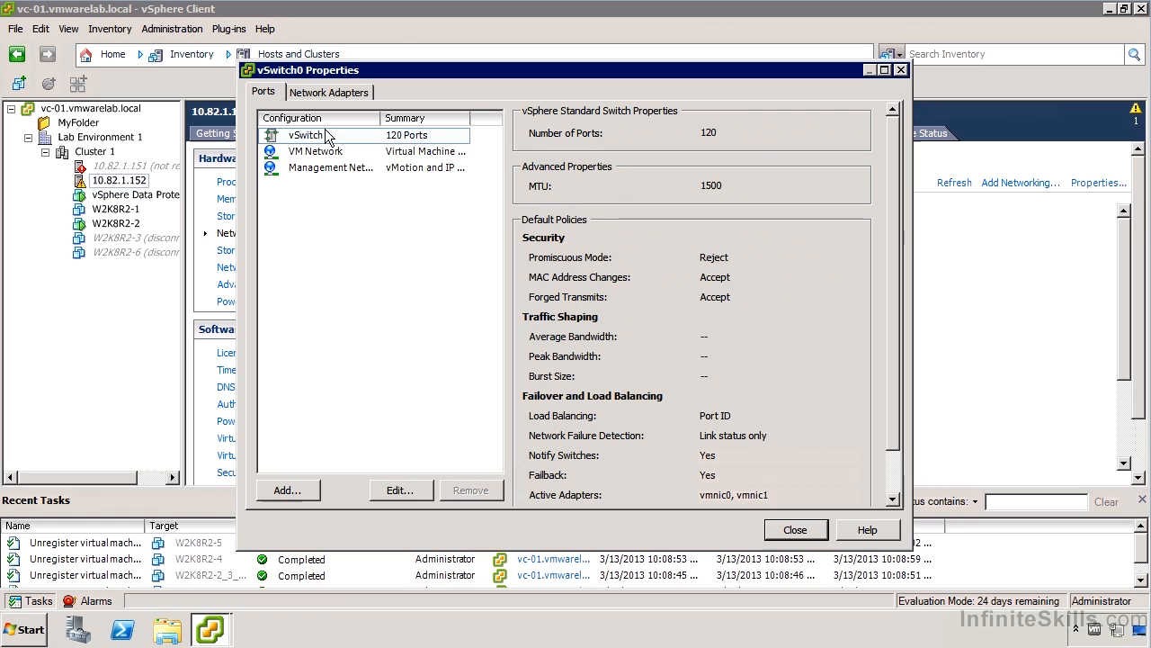
pyautogui.click(306, 135)
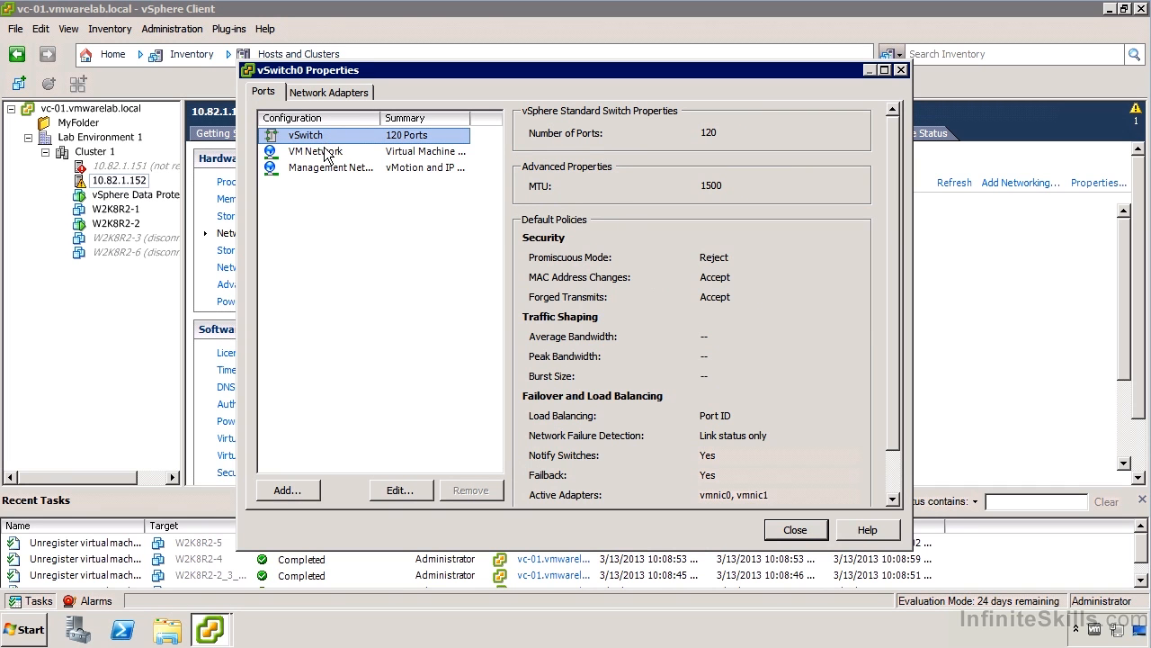
pyautogui.moveTo(340, 117)
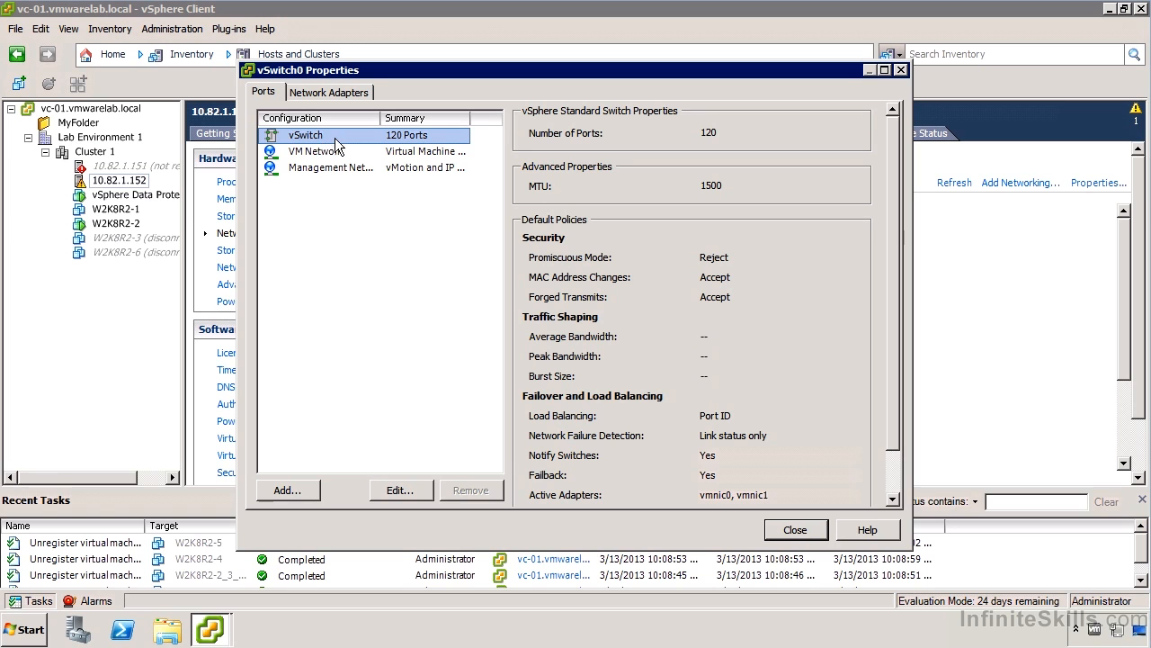
pyautogui.moveTo(340, 142)
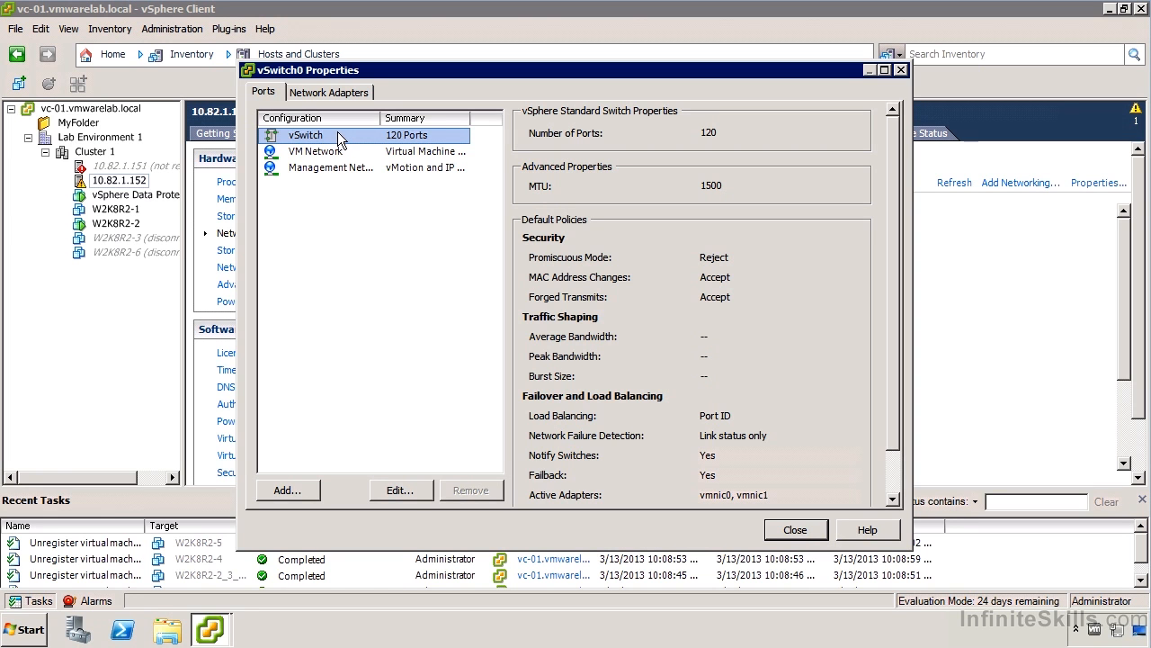
pyautogui.moveTo(424, 338)
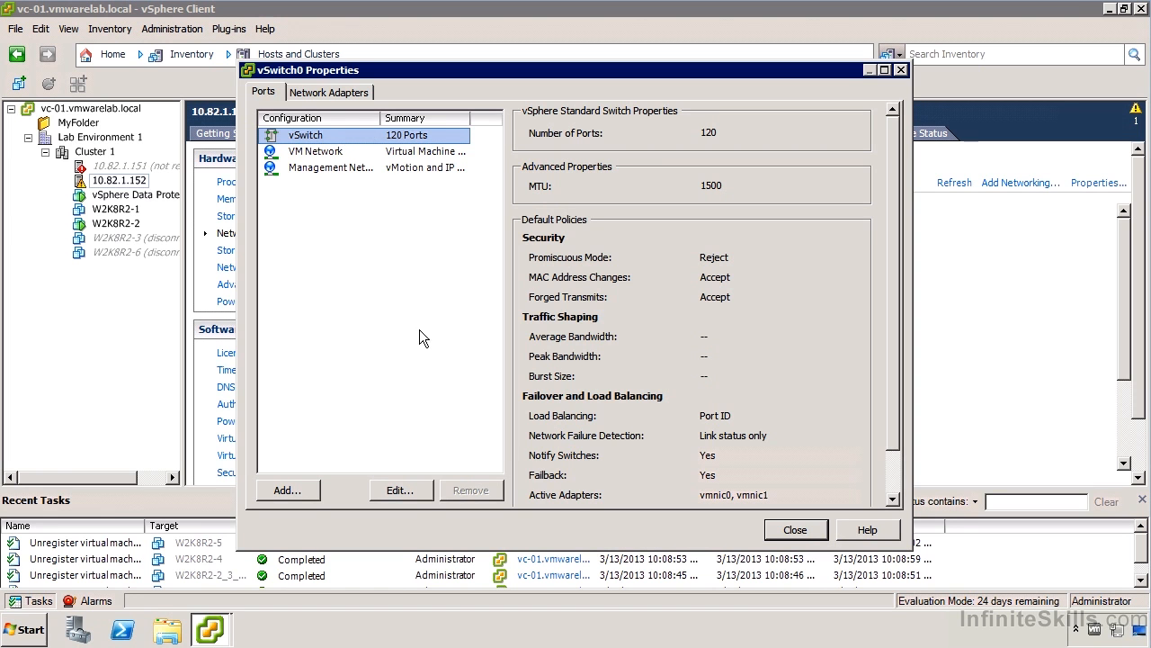
# Edit the vSwitch and show its Security policy exceptions
pyautogui.click(399, 490)
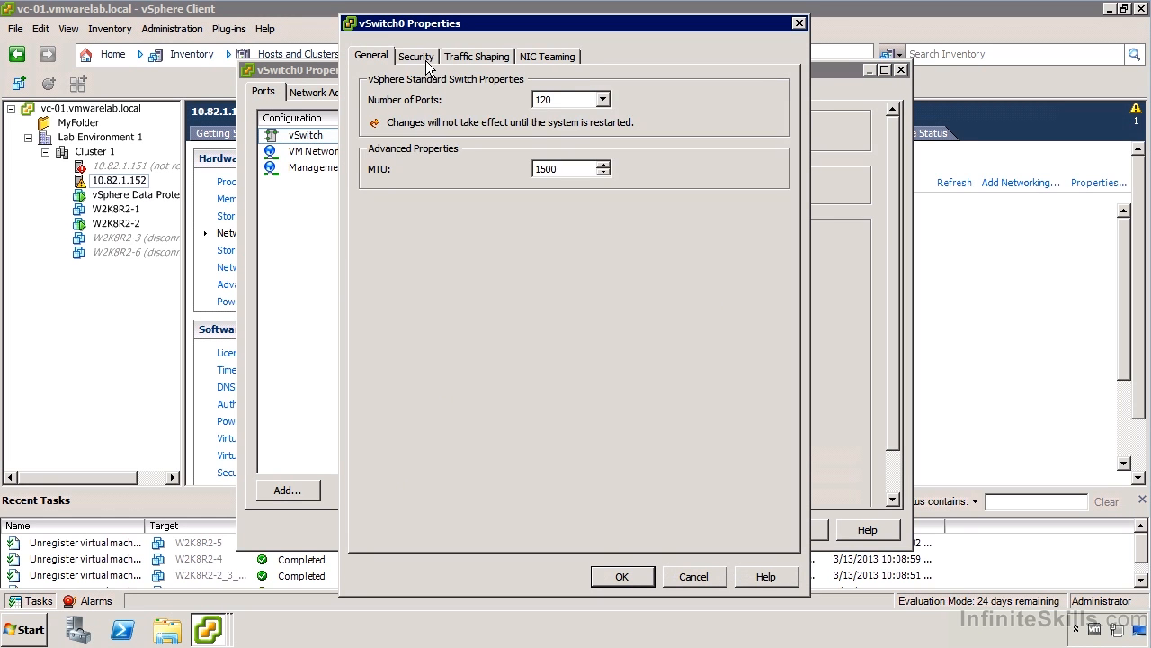
pyautogui.click(416, 56)
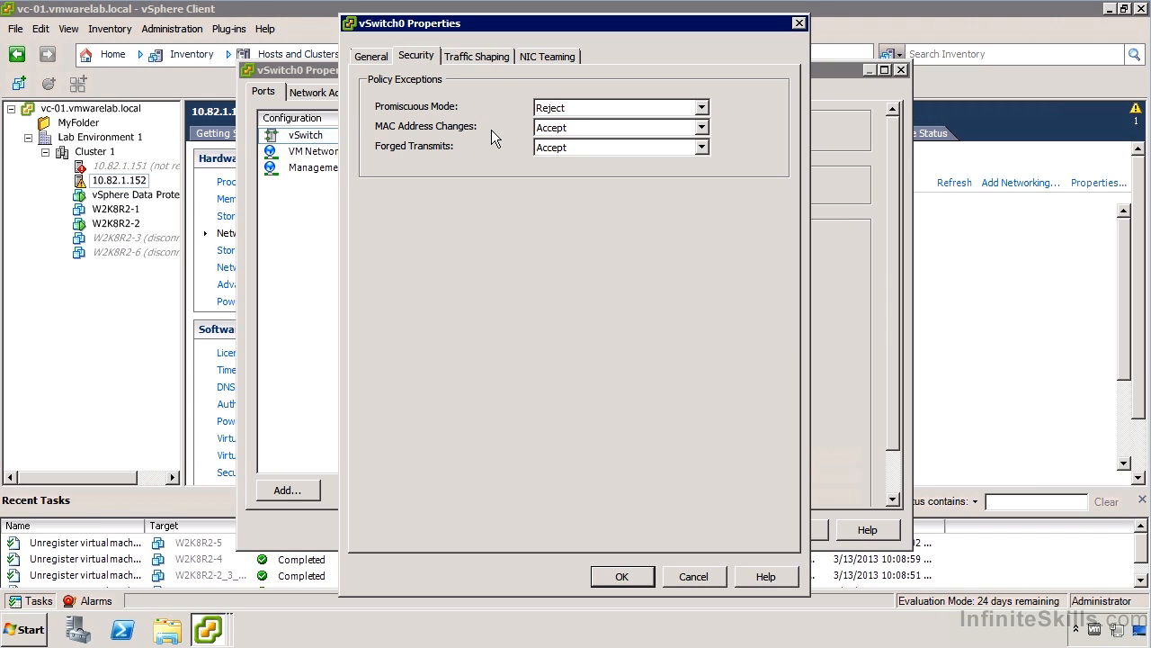
pyautogui.moveTo(436, 140)
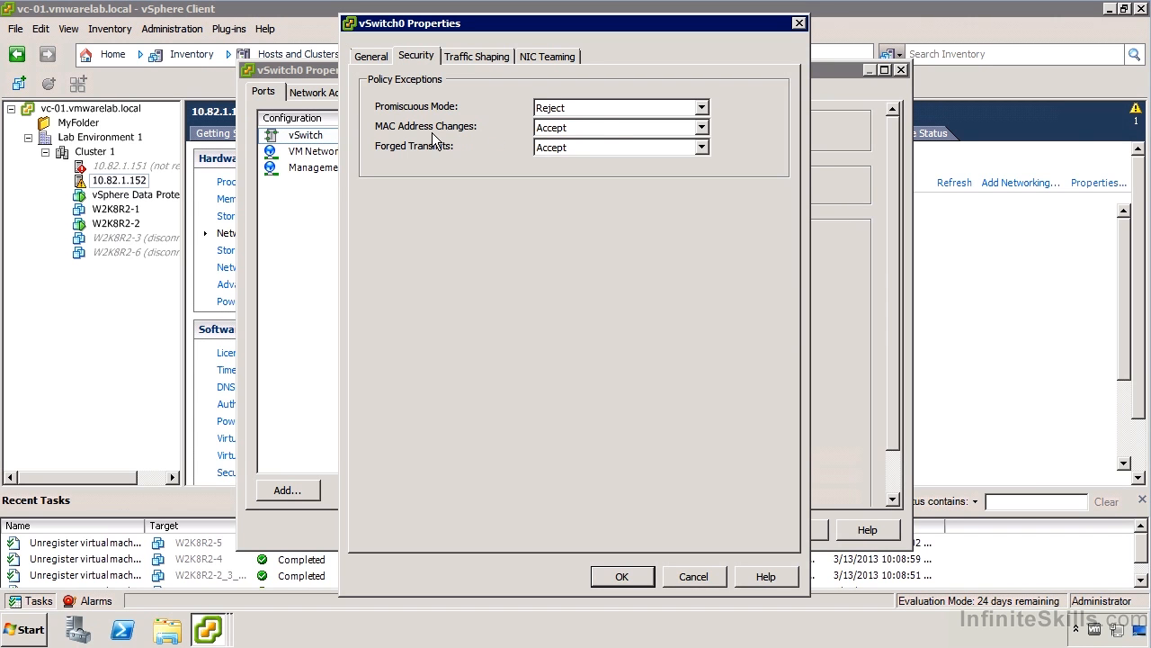
pyautogui.moveTo(612, 134)
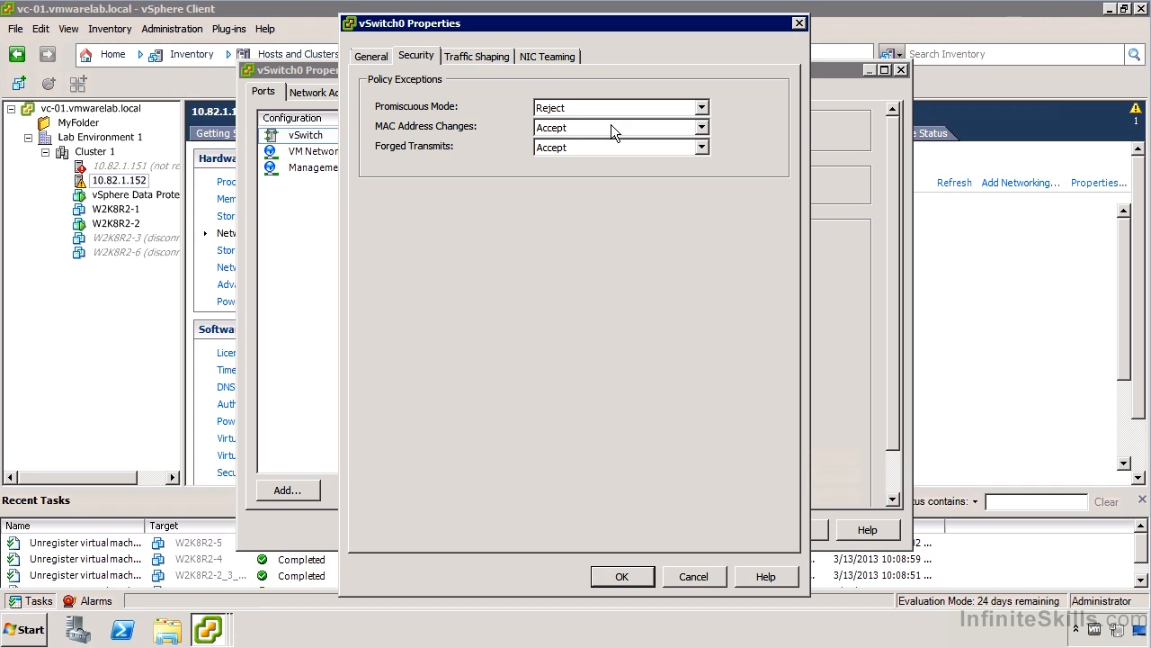
pyautogui.moveTo(569, 158)
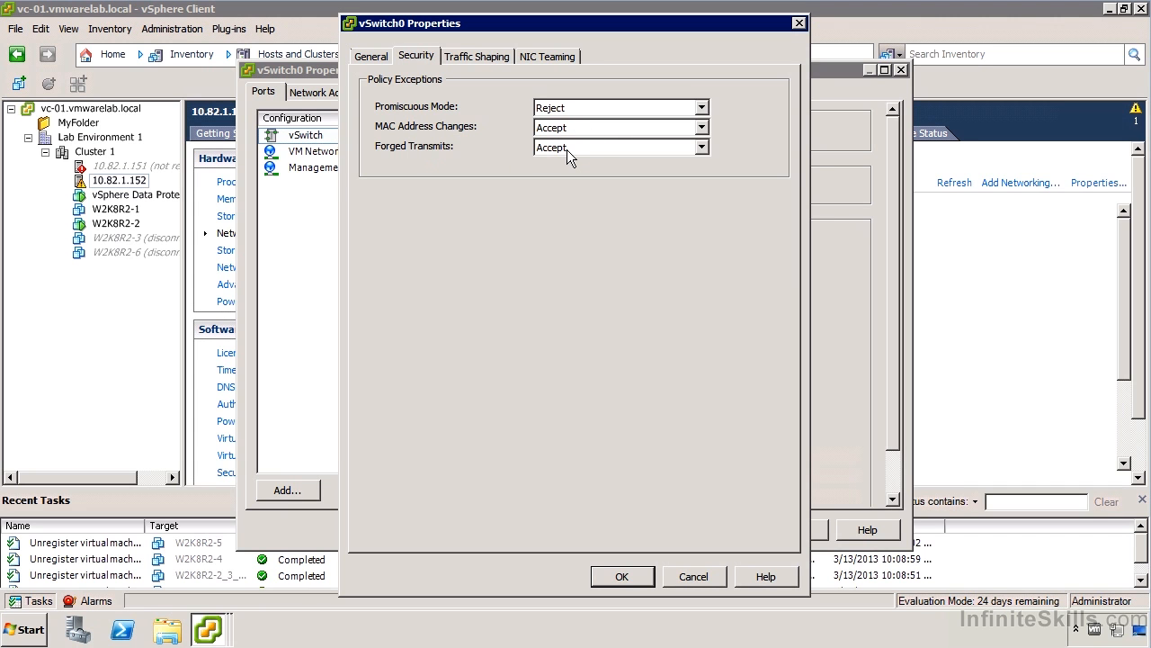
pyautogui.moveTo(583, 159)
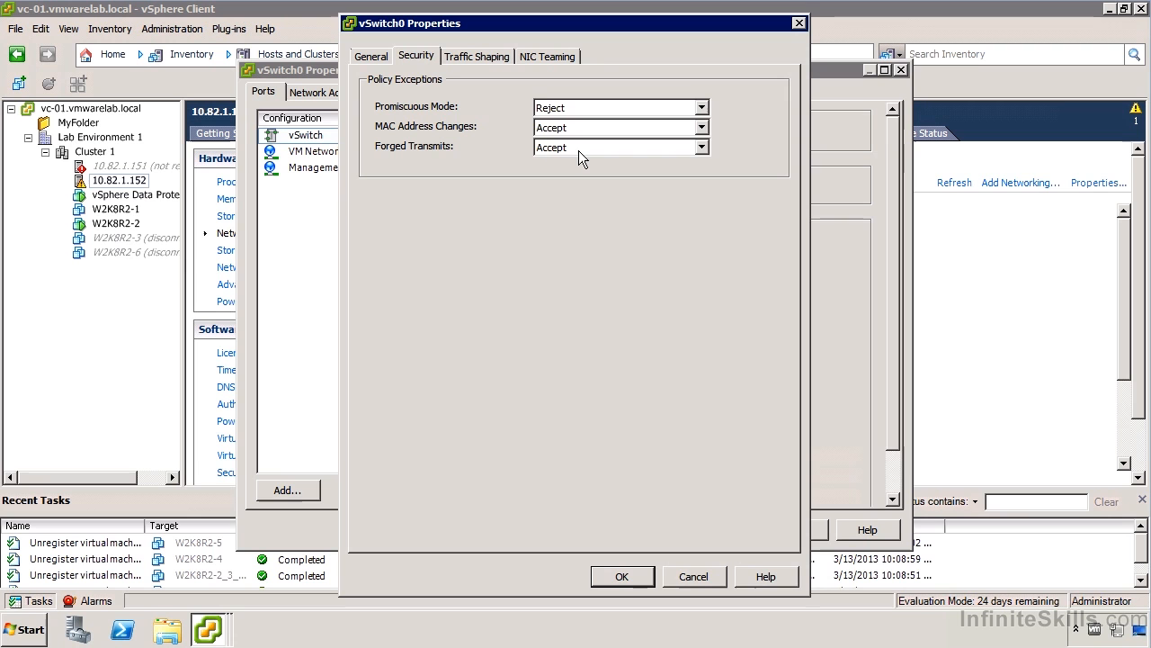
pyautogui.moveTo(529, 140)
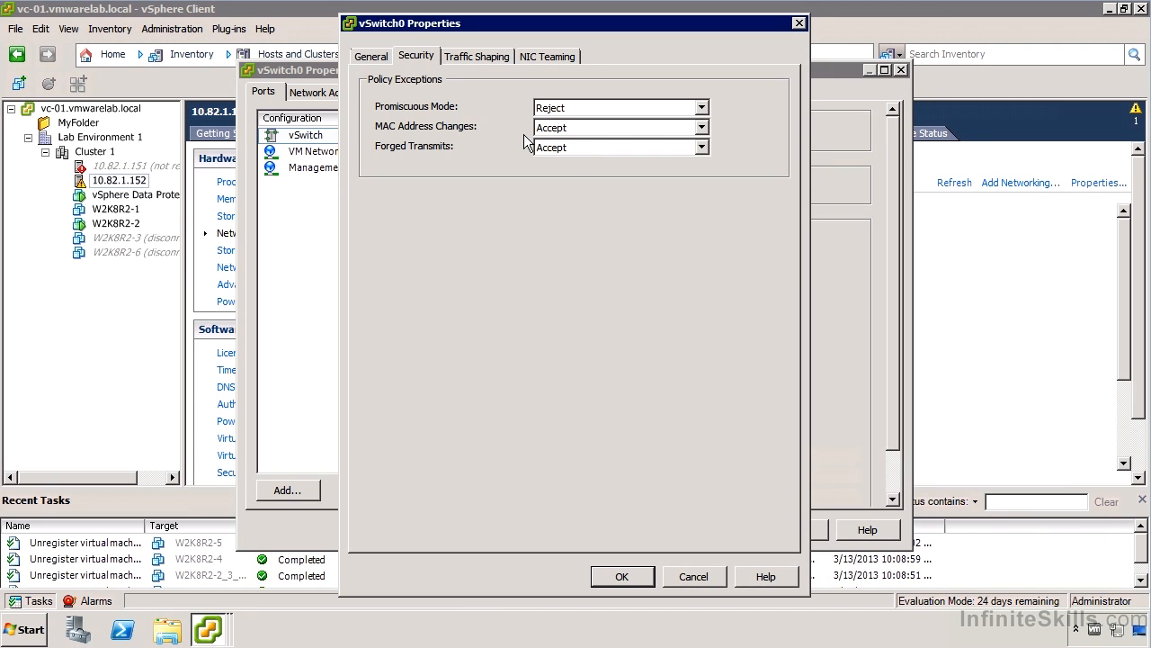
pyautogui.moveTo(525, 145)
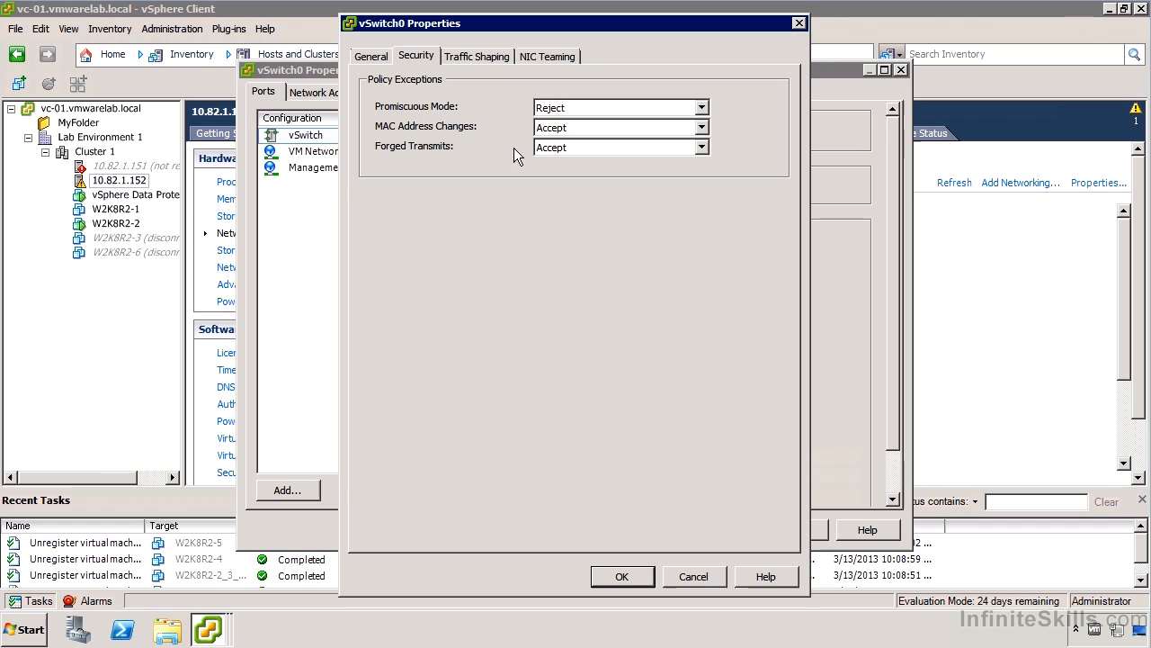
# Show vSwitch0's traffic shaping policy, enabled at 100000 Kbits/sec average and peak
pyautogui.click(477, 55)
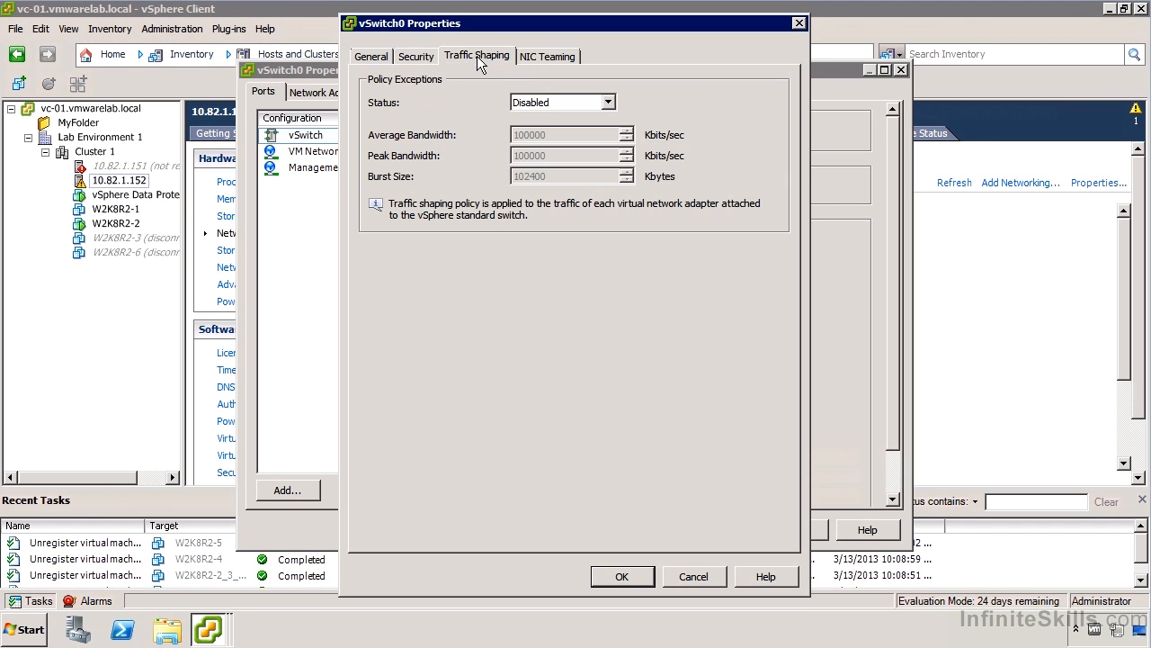
pyautogui.moveTo(523, 82)
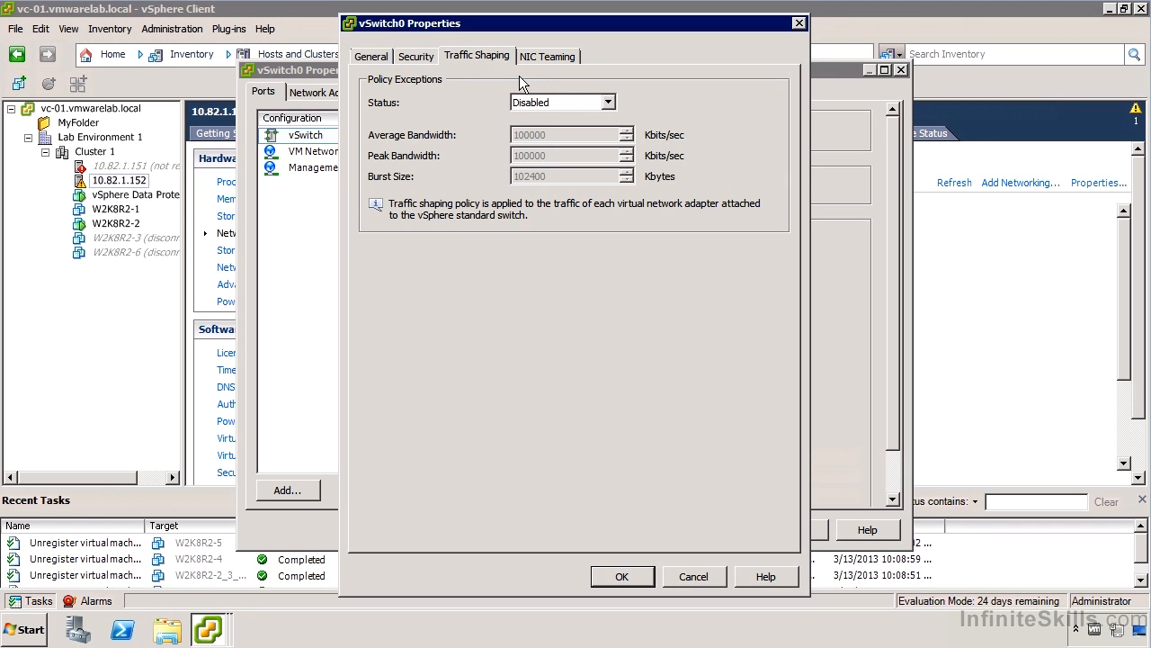
pyautogui.click(608, 101)
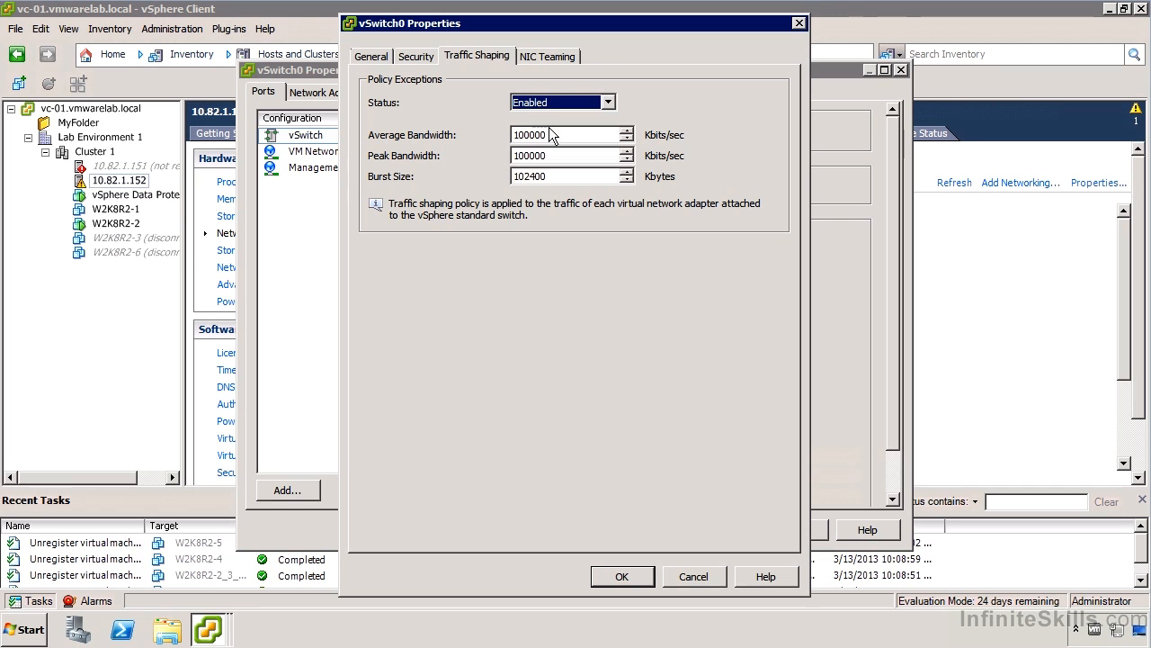
pyautogui.moveTo(436, 164)
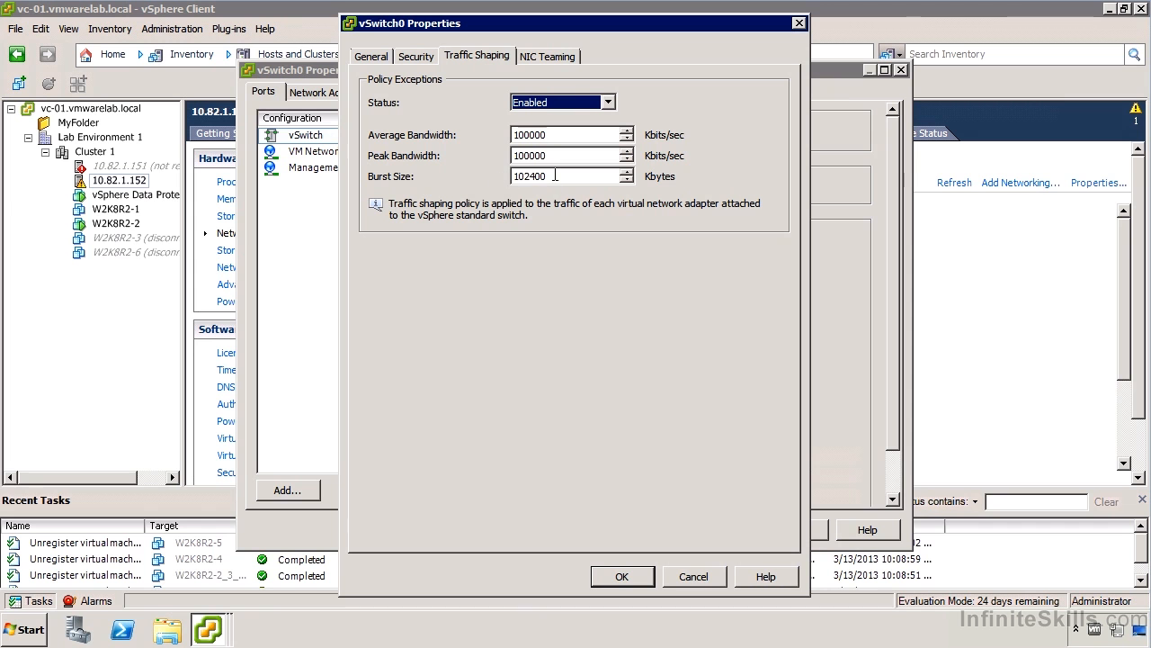
pyautogui.moveTo(562, 79)
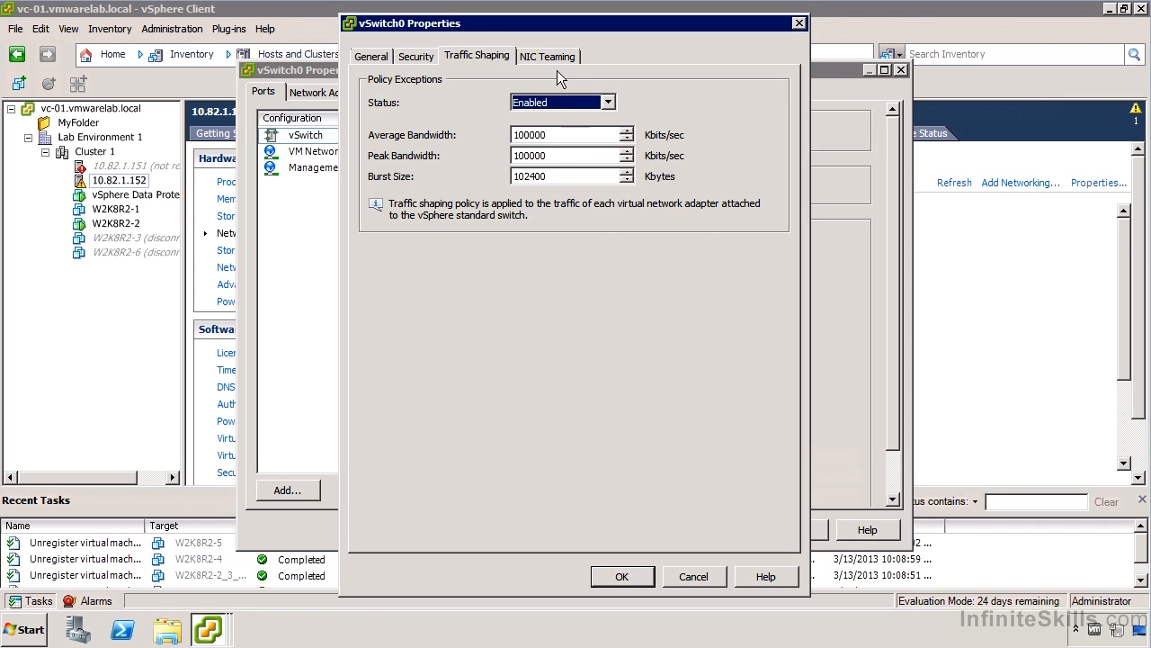
# Show vSwitch0's NIC teaming settings with vmnic0 and vmnic1 active
pyautogui.click(547, 55)
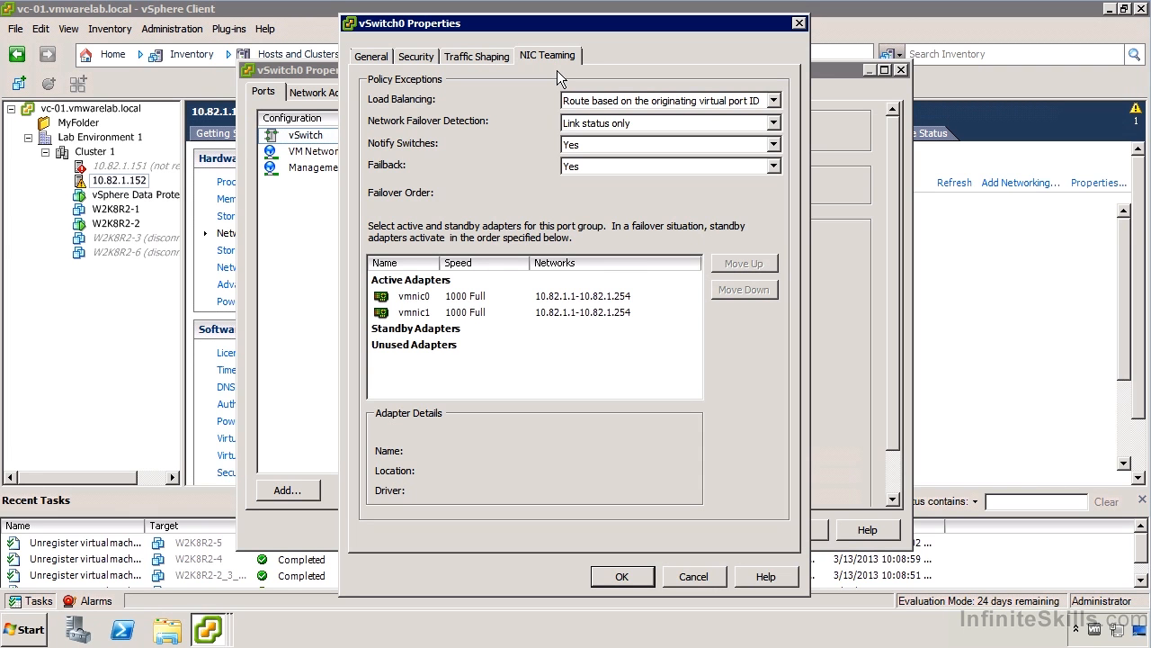
pyautogui.moveTo(439, 303)
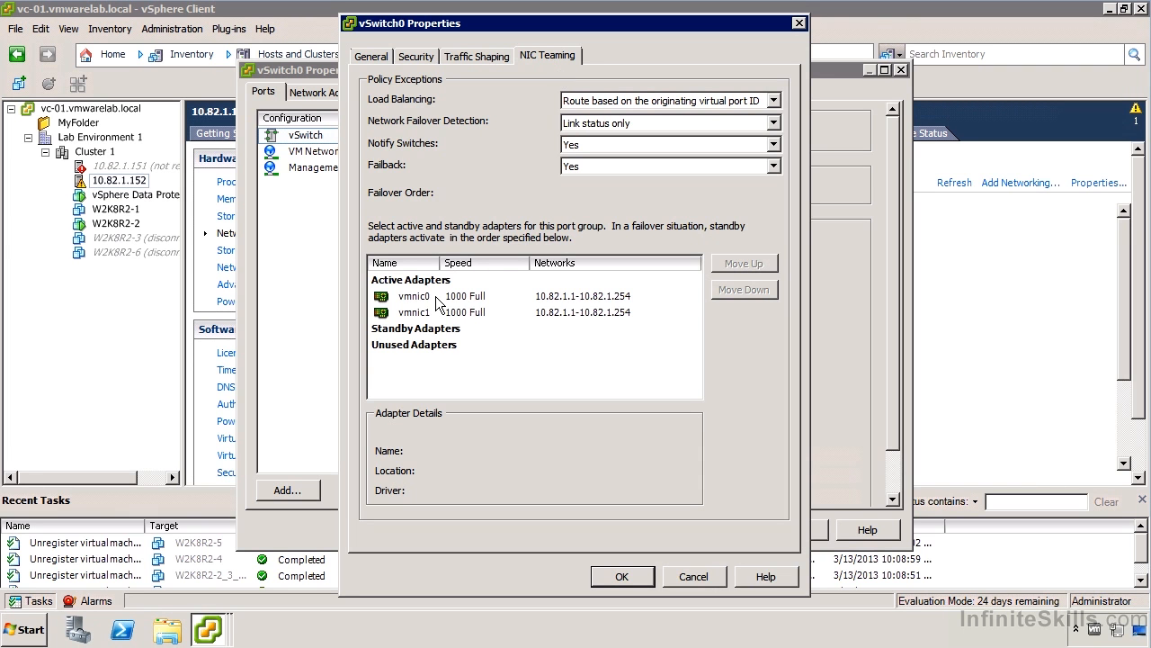
pyautogui.moveTo(448, 297)
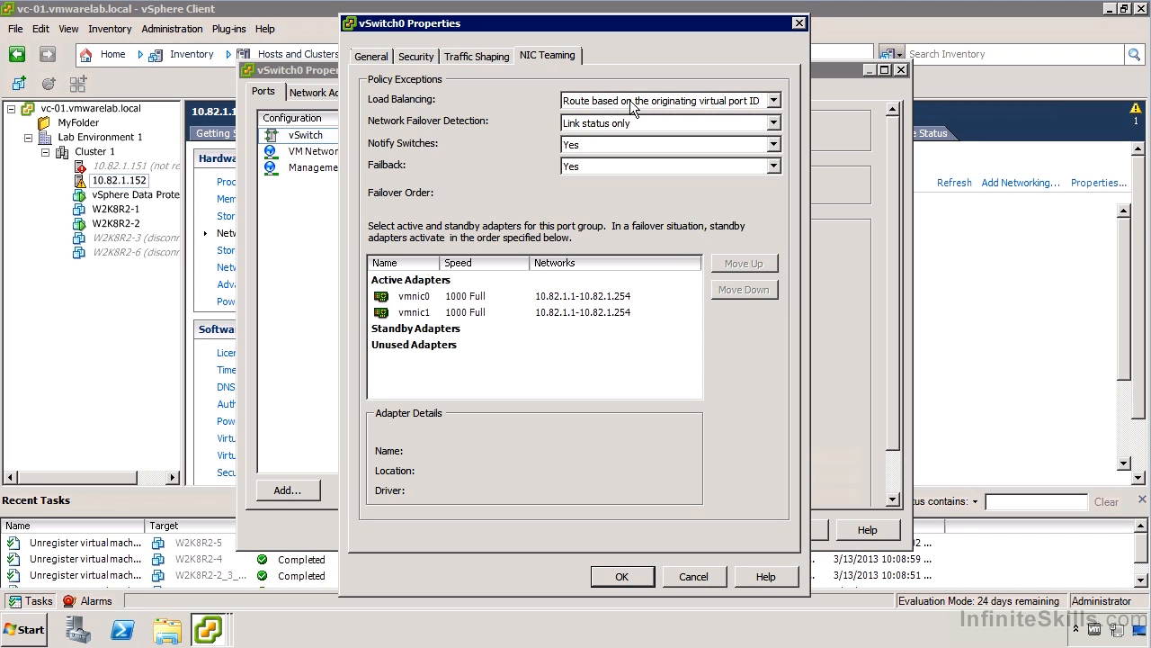
pyautogui.moveTo(759, 119)
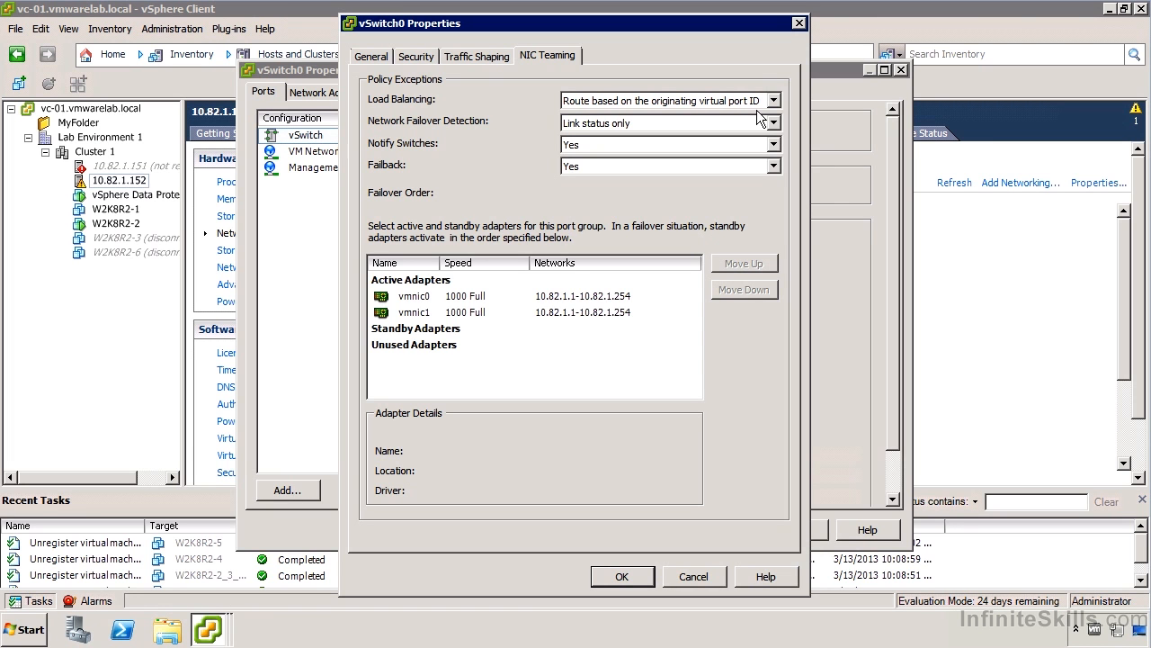
# List vSwitch0's load balancing policy choices, including route based on IP hash
pyautogui.click(770, 101)
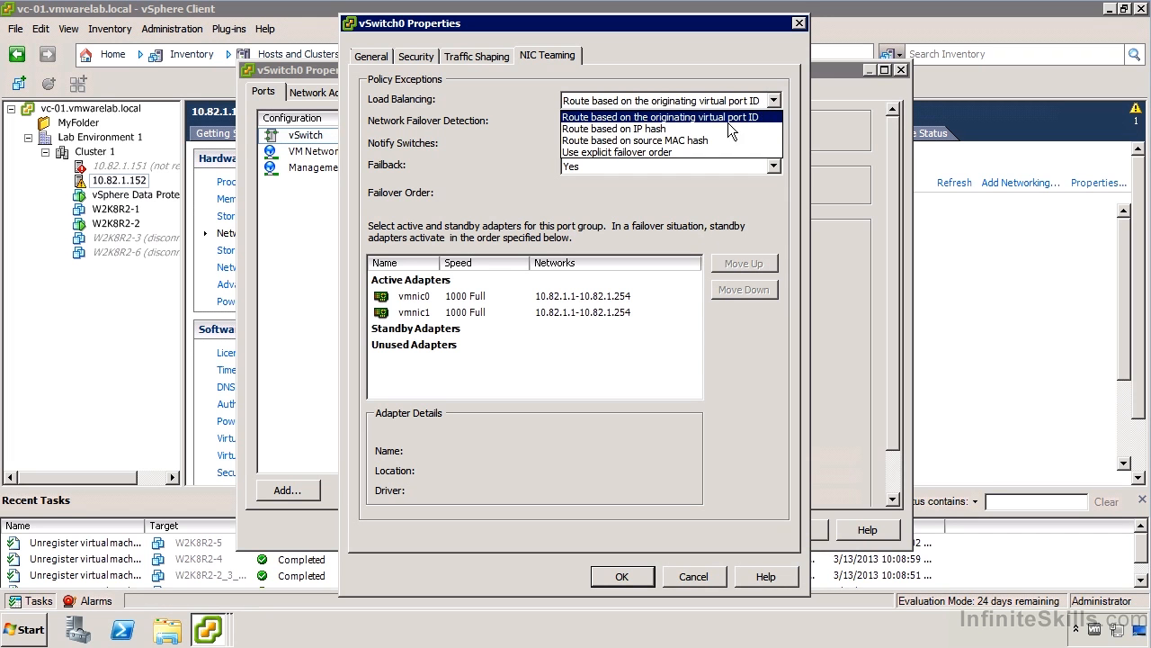
pyautogui.moveTo(615, 129)
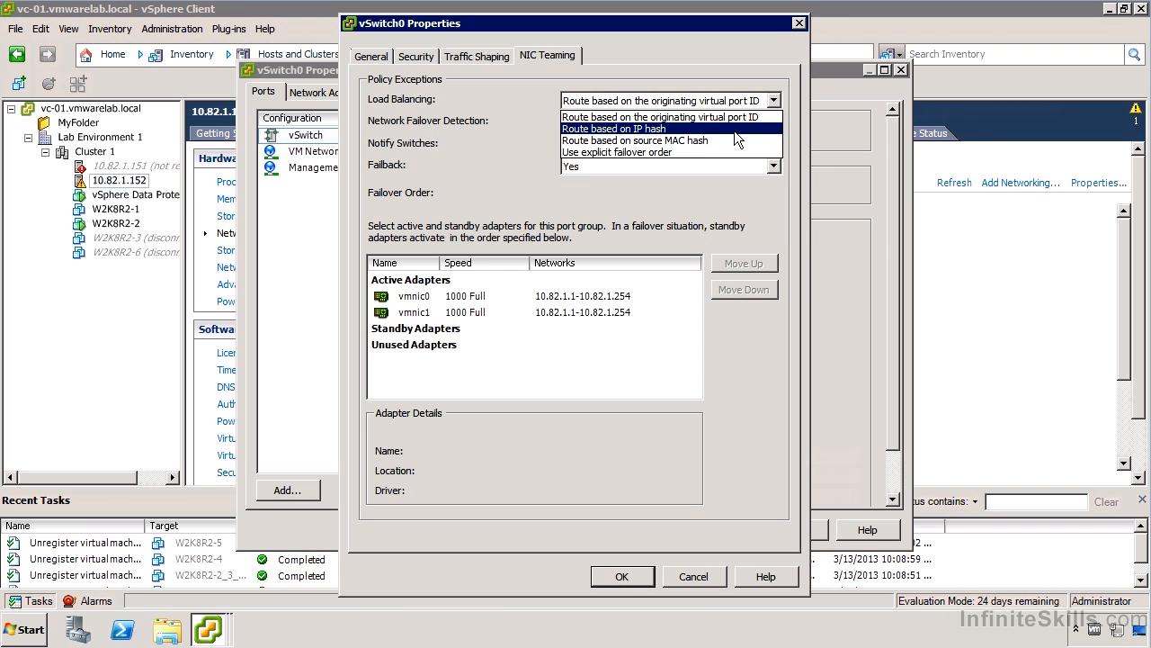
pyautogui.moveTo(737, 137)
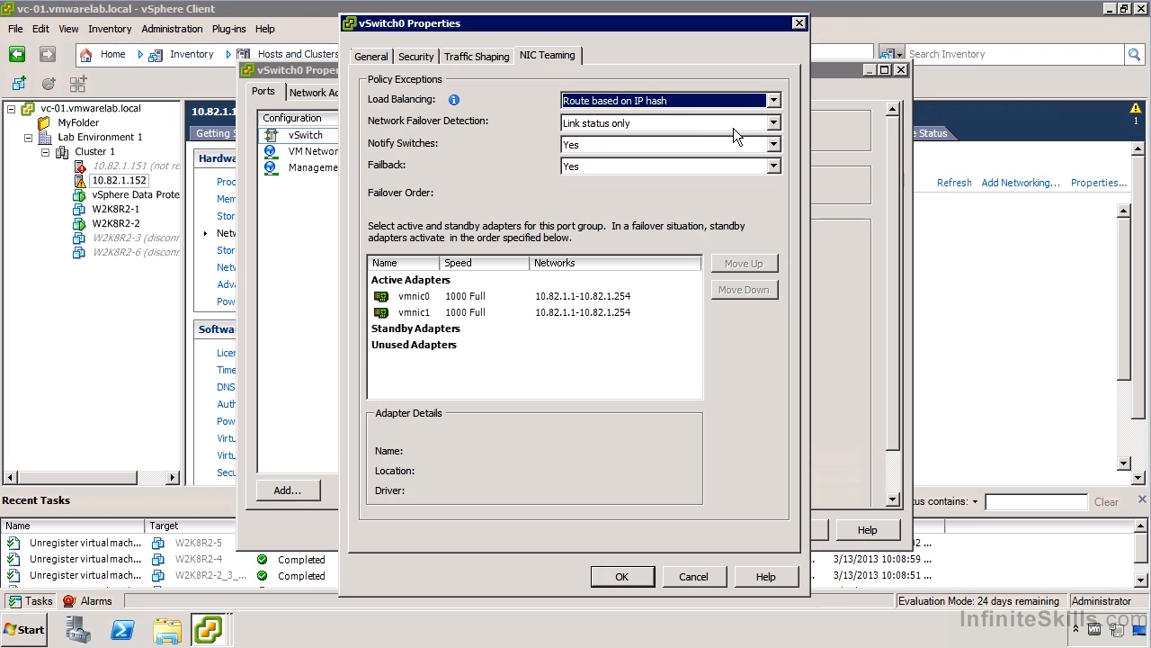
pyautogui.moveTo(680, 112)
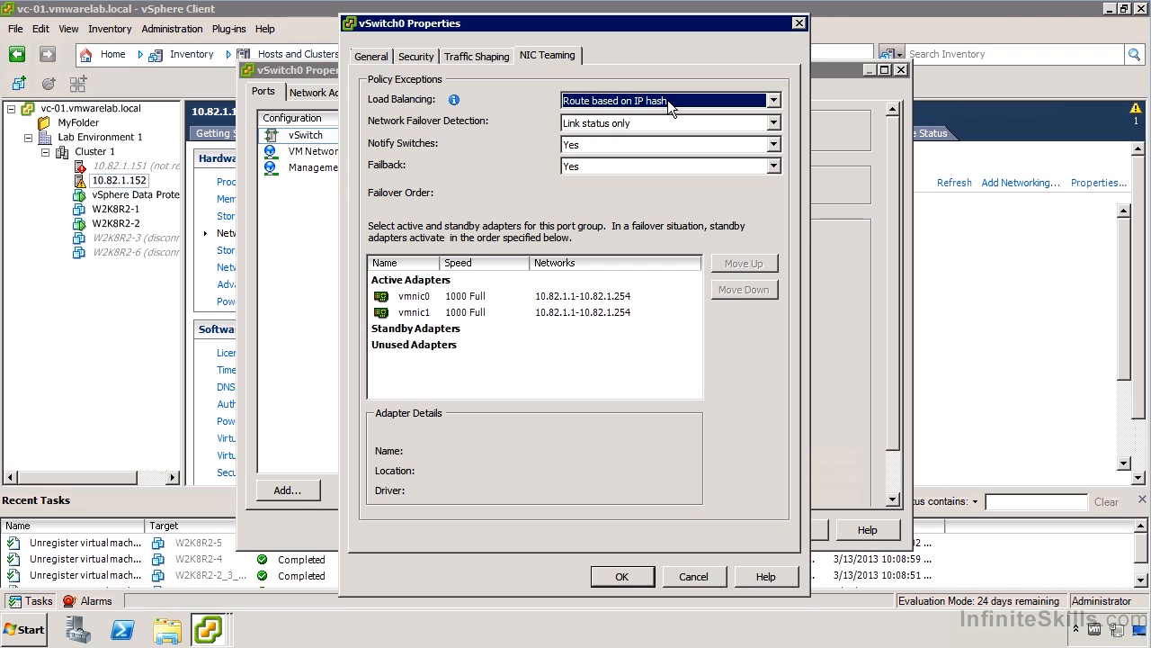
pyautogui.moveTo(620, 110)
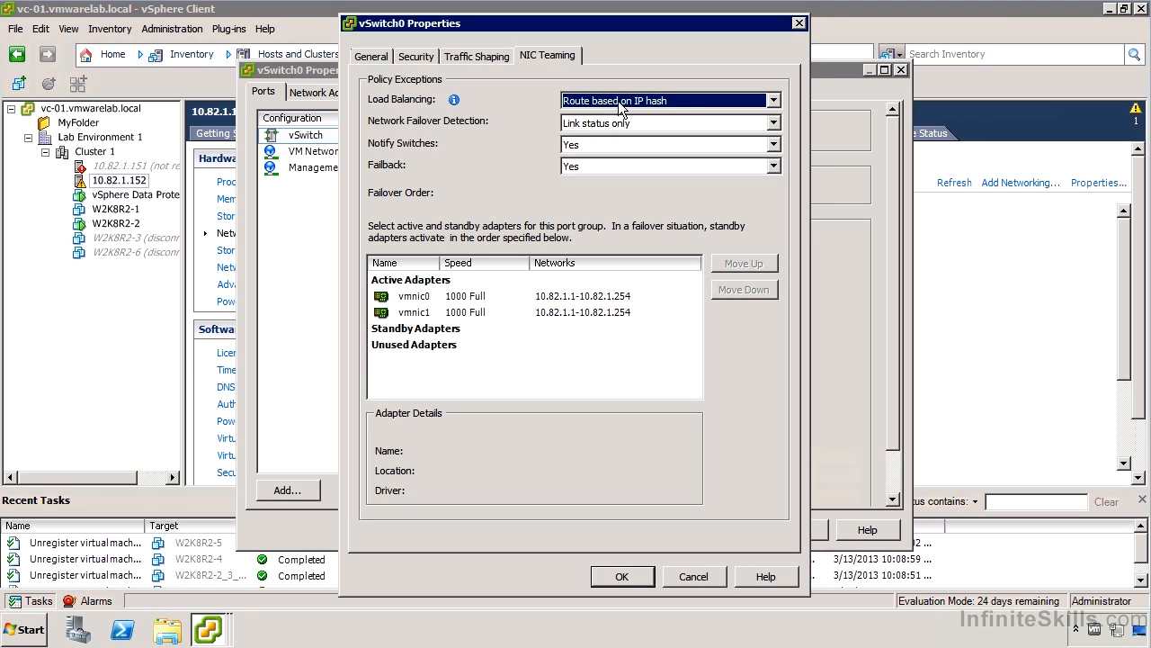
pyautogui.moveTo(676, 112)
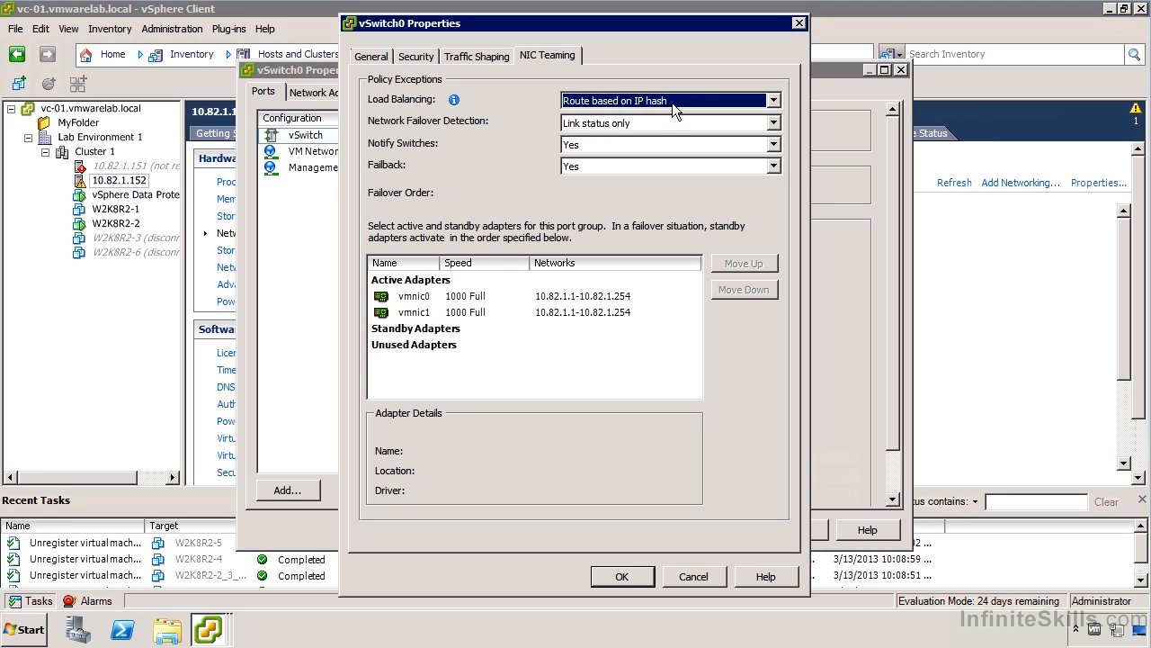
pyautogui.moveTo(454, 100)
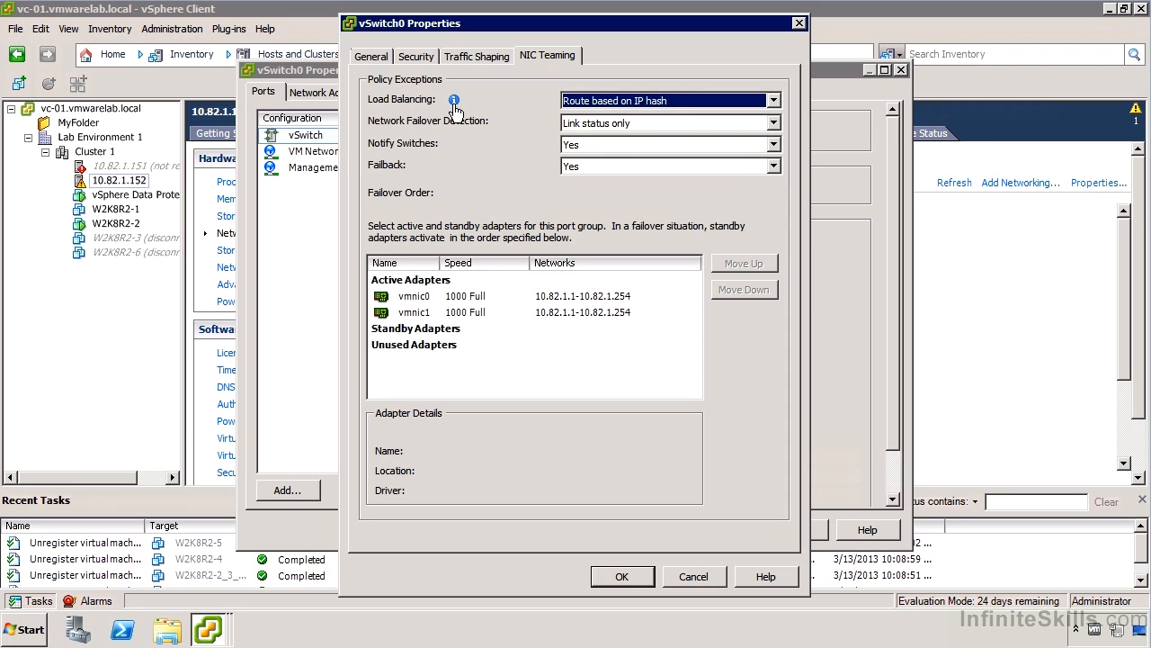
# Read the IP hash teaming troubleshooting note, then cancel the vSwitch edits
pyautogui.click(453, 101)
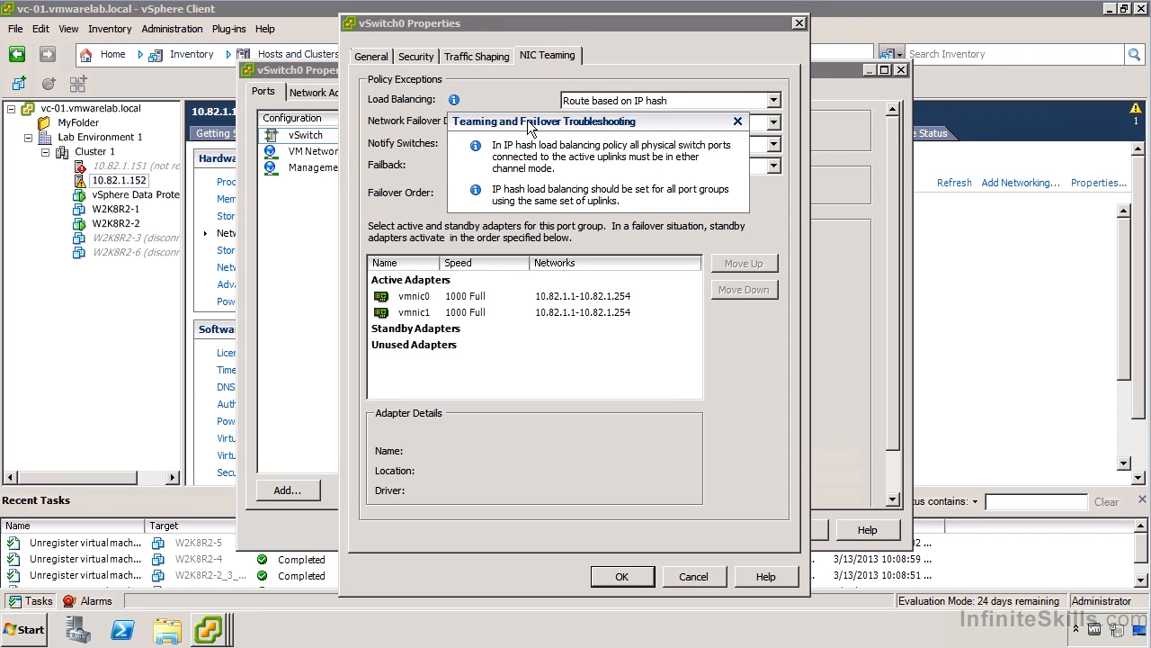
pyautogui.moveTo(590, 173)
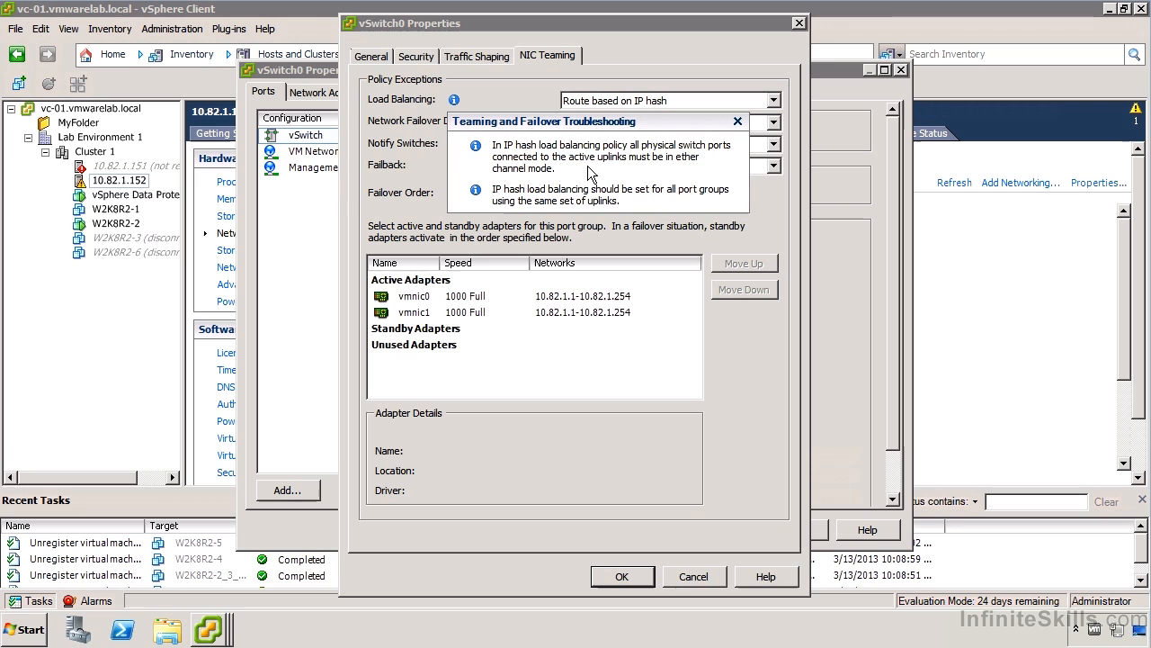
pyautogui.moveTo(633, 212)
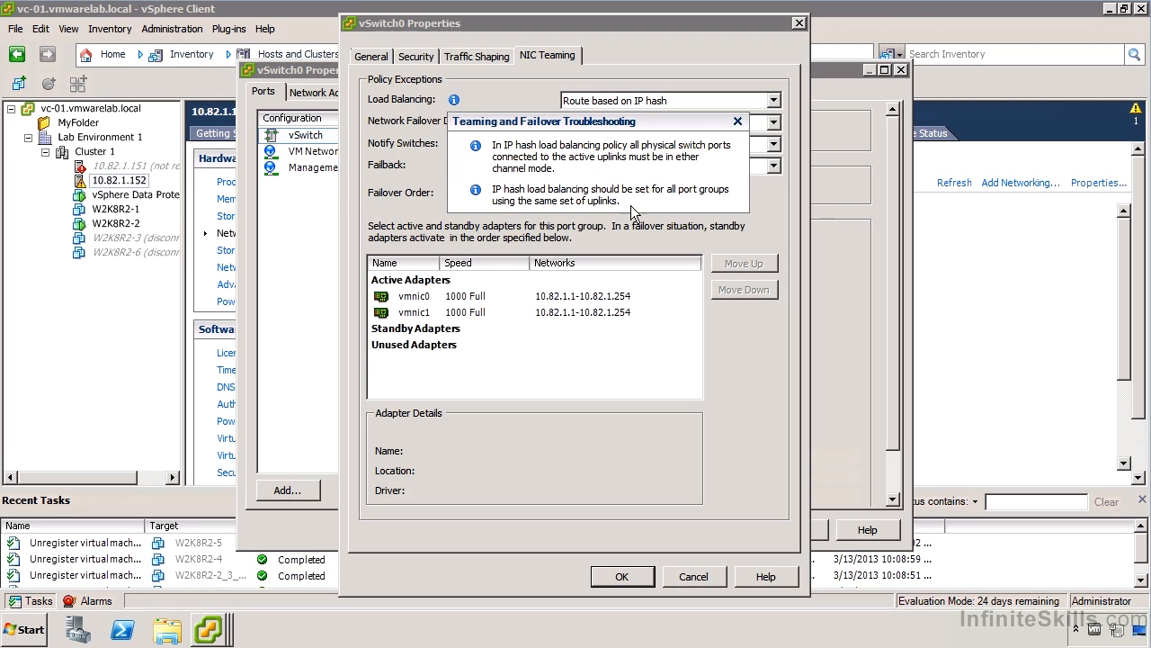
pyautogui.moveTo(651, 206)
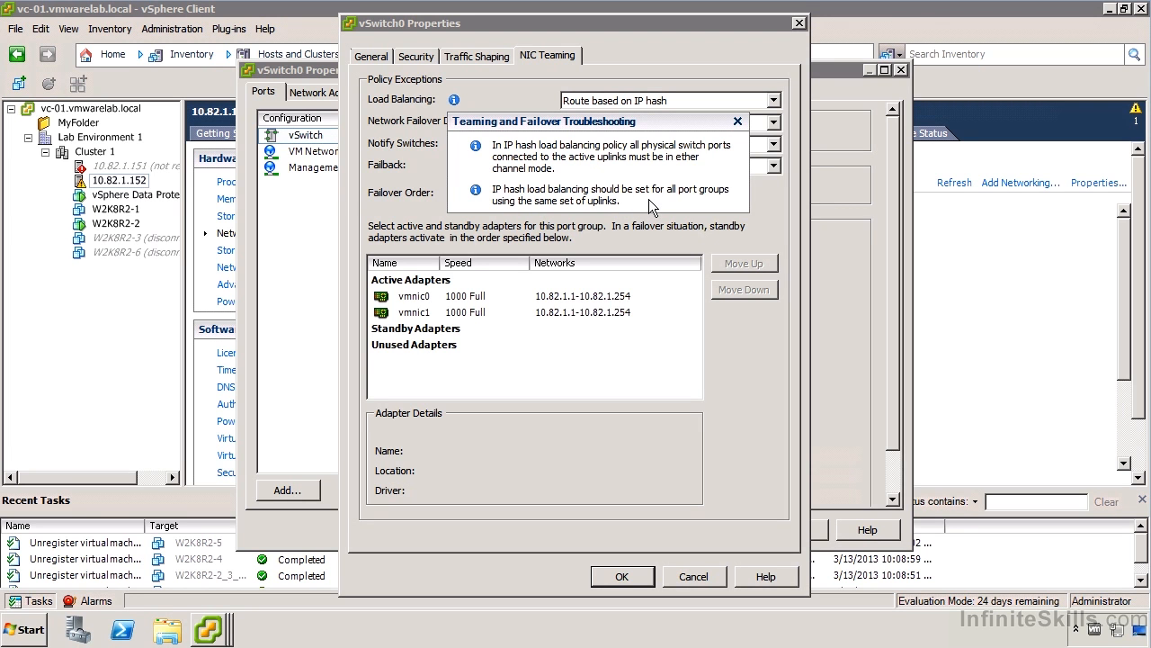
pyautogui.moveTo(644, 212)
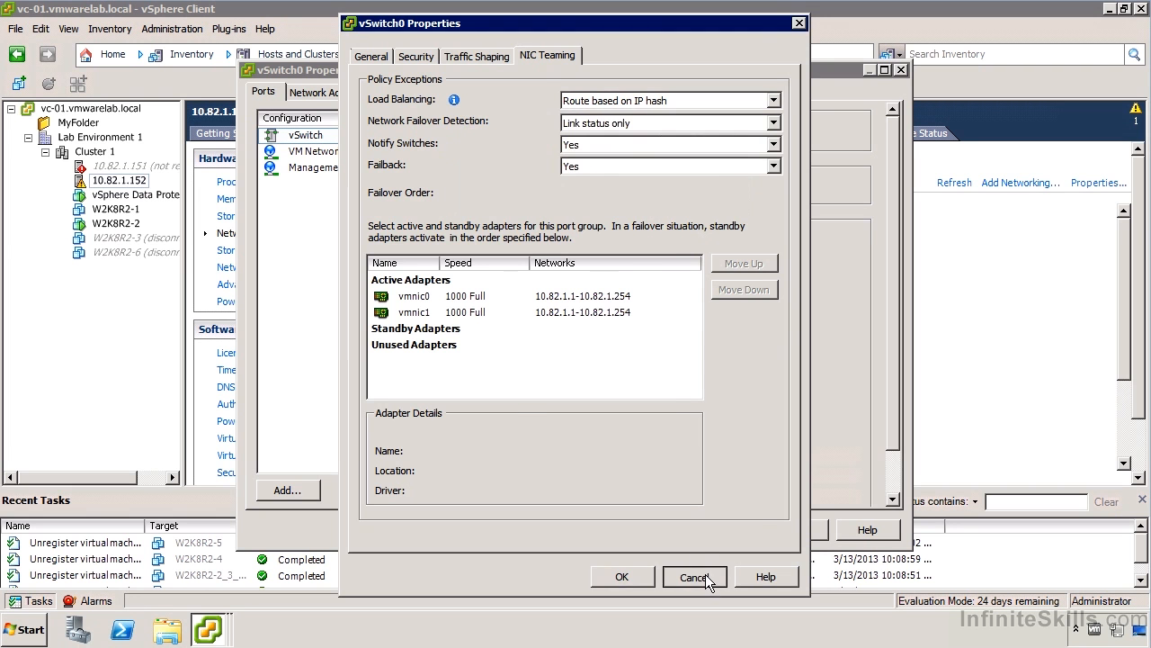
pyautogui.click(694, 575)
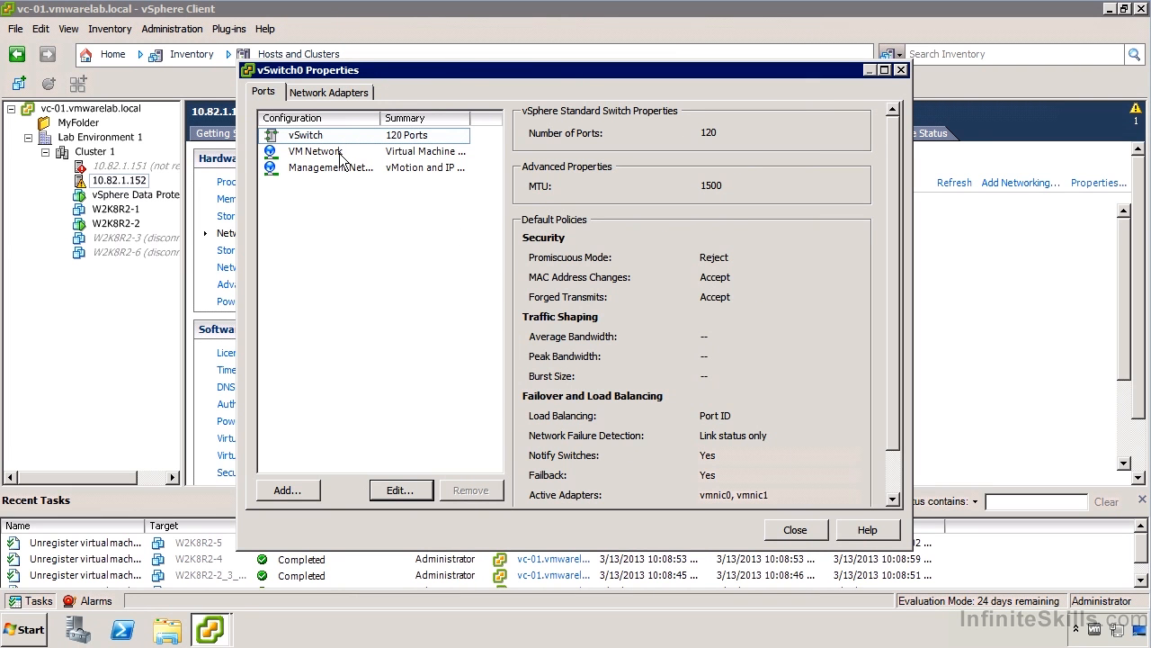
# Override VM Network's load balancing to route based on IP hash, then close its settings
pyautogui.click(317, 151)
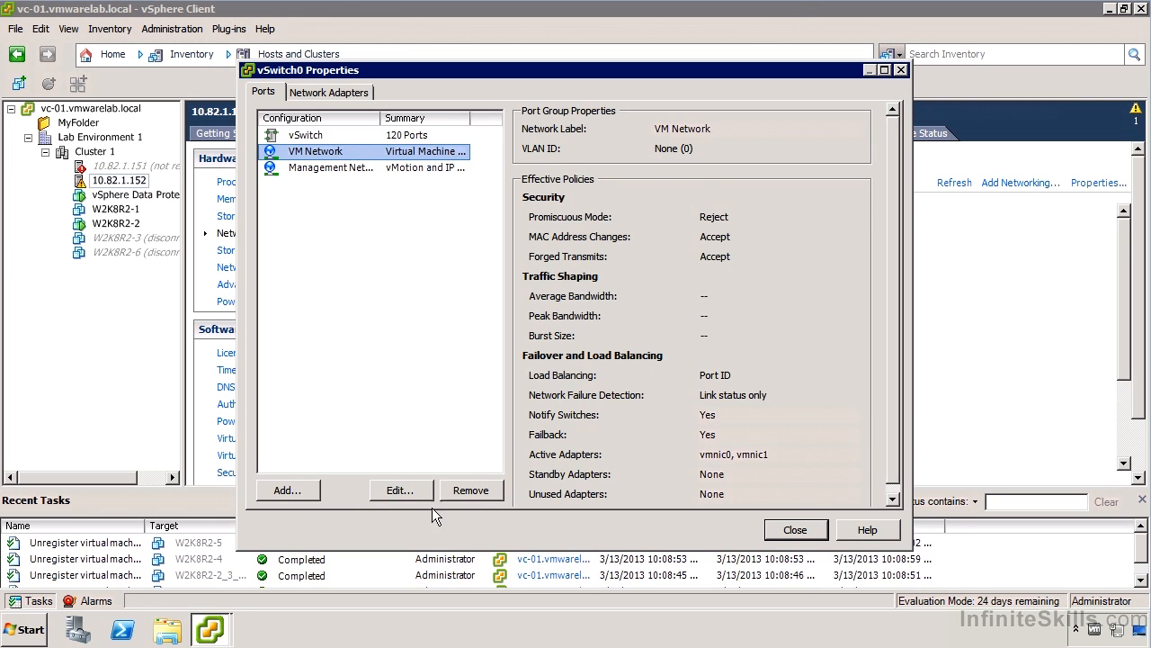
pyautogui.click(399, 489)
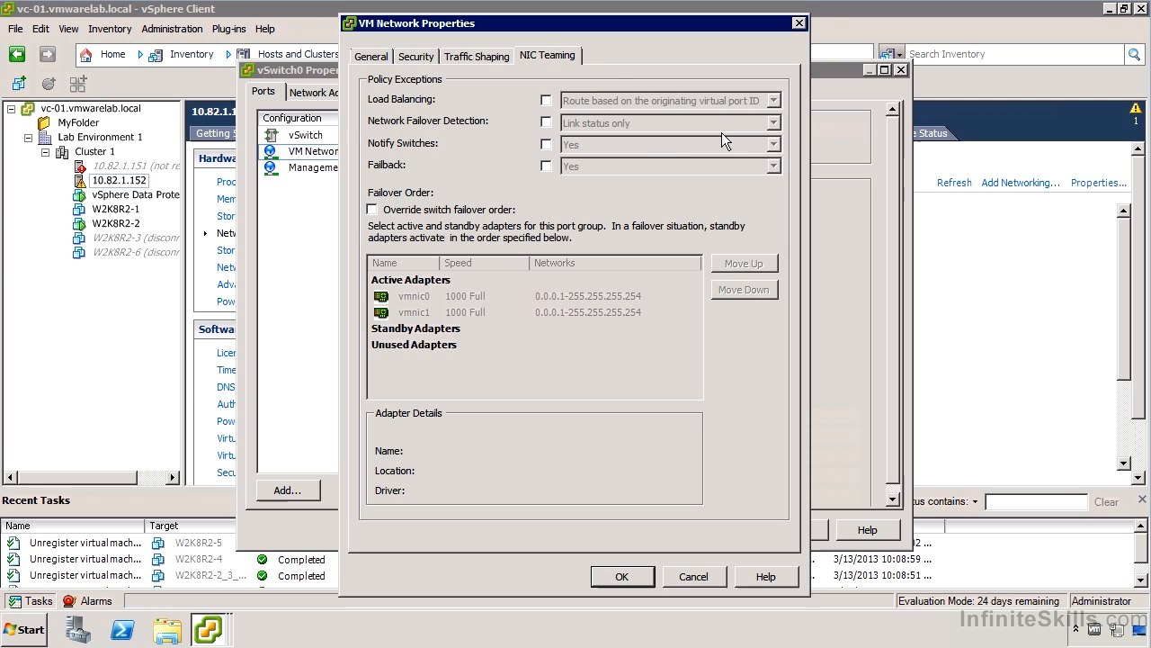
pyautogui.click(547, 101)
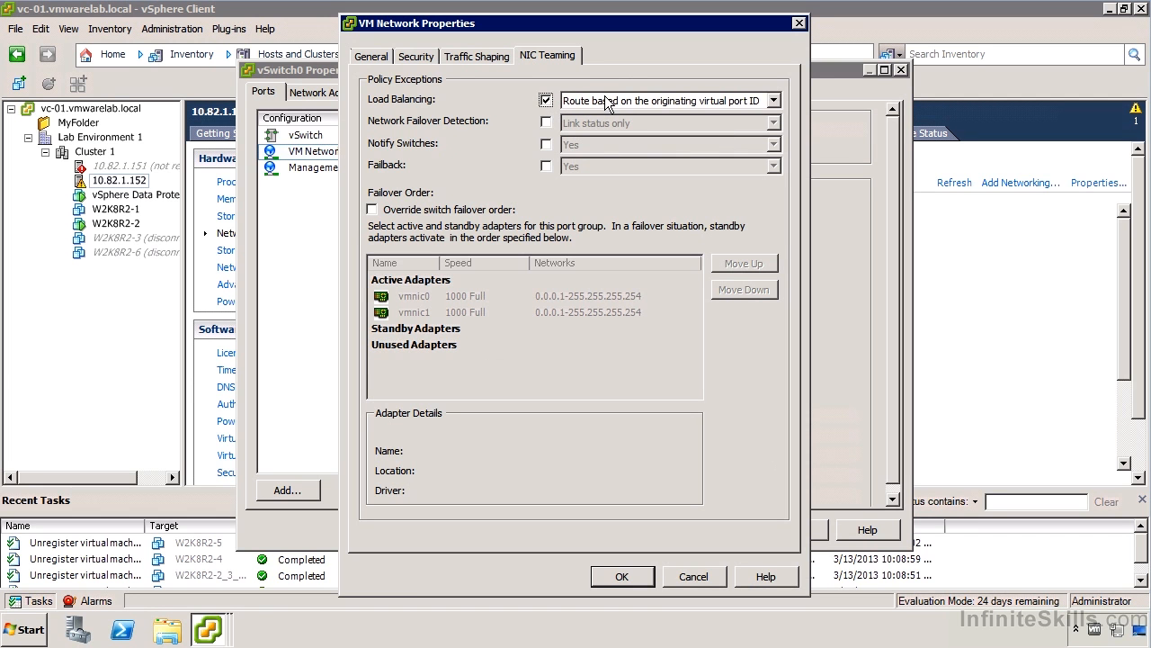
pyautogui.click(772, 101)
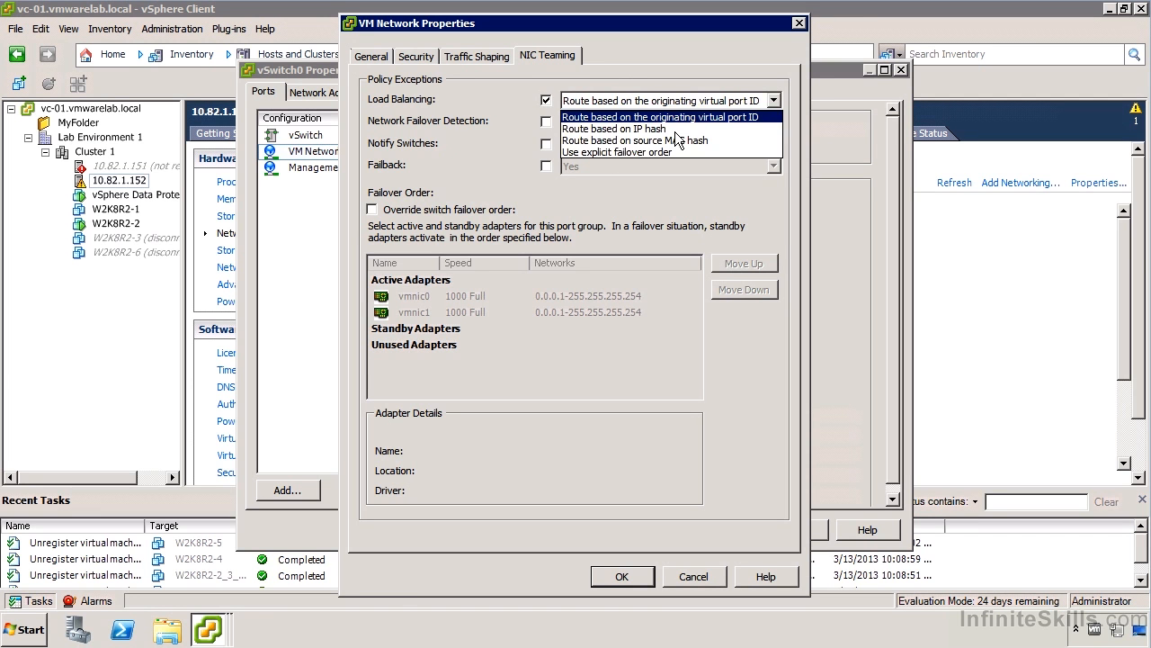
pyautogui.click(615, 129)
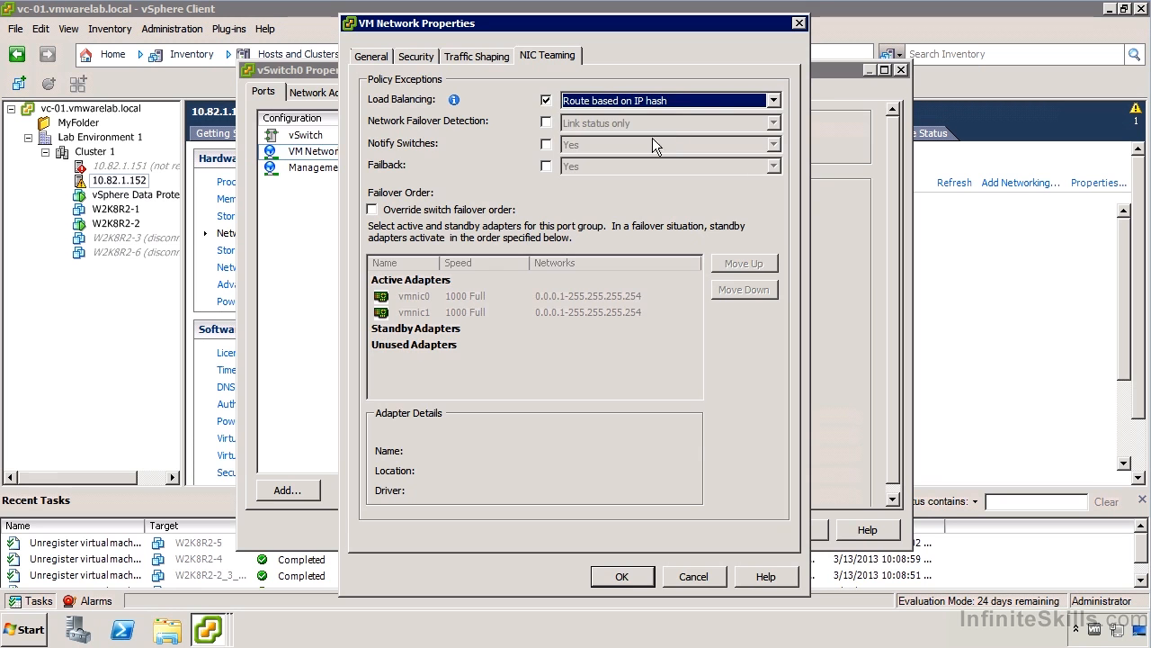
pyautogui.click(622, 575)
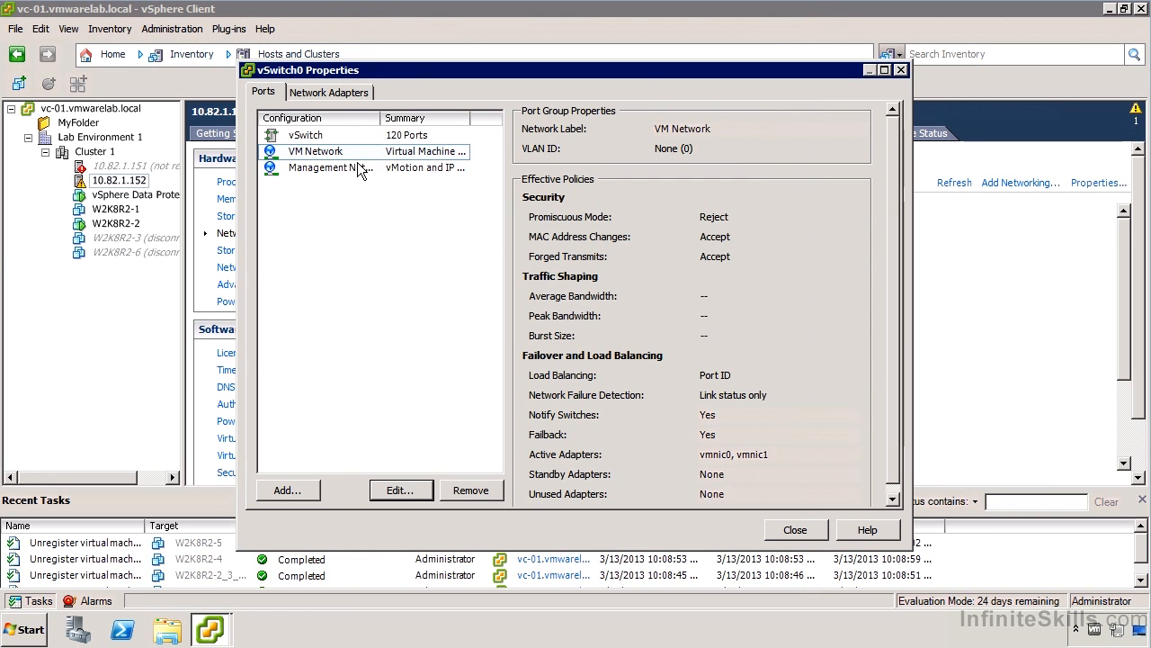
pyautogui.click(330, 168)
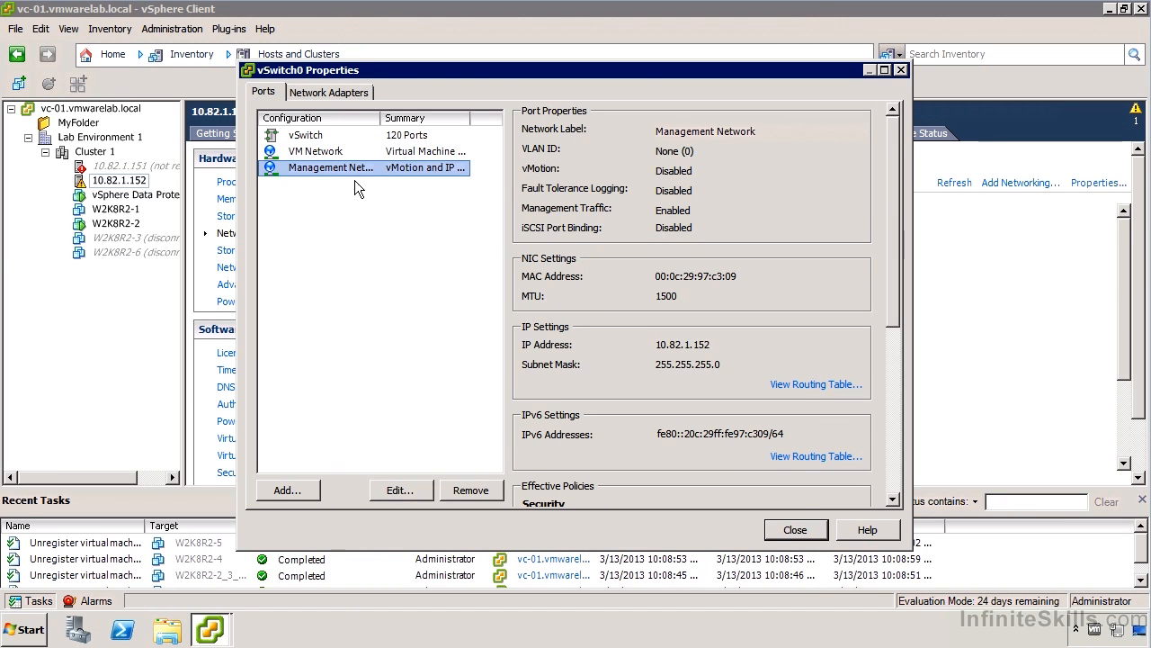
pyautogui.moveTo(410, 464)
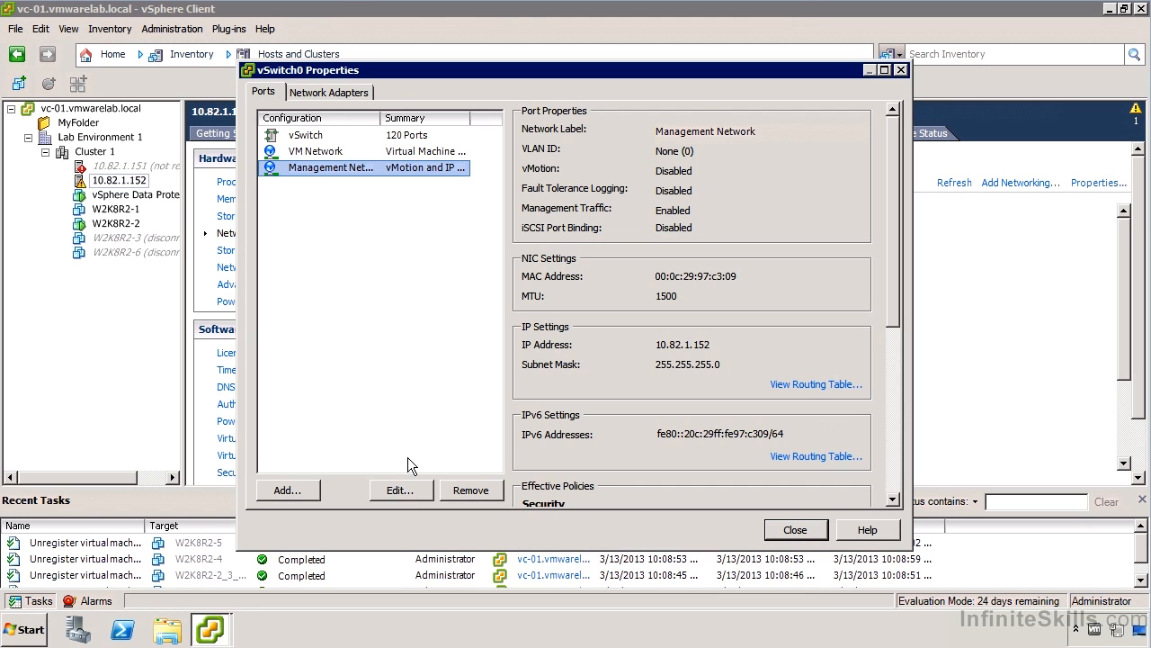
pyautogui.click(399, 489)
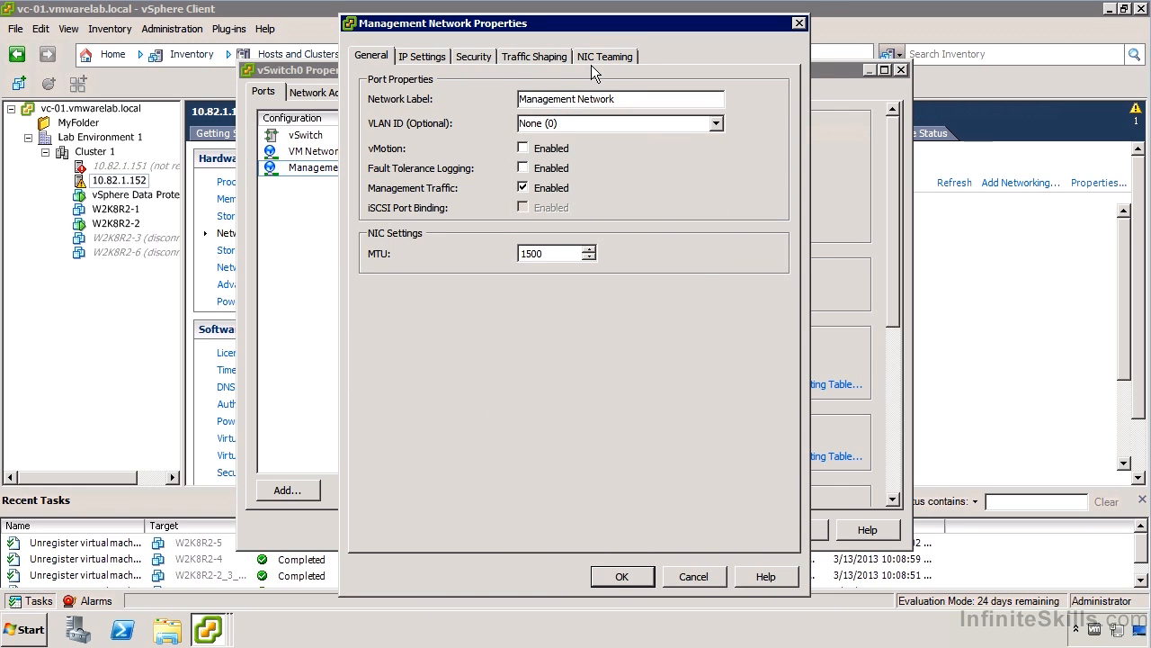
pyautogui.click(604, 56)
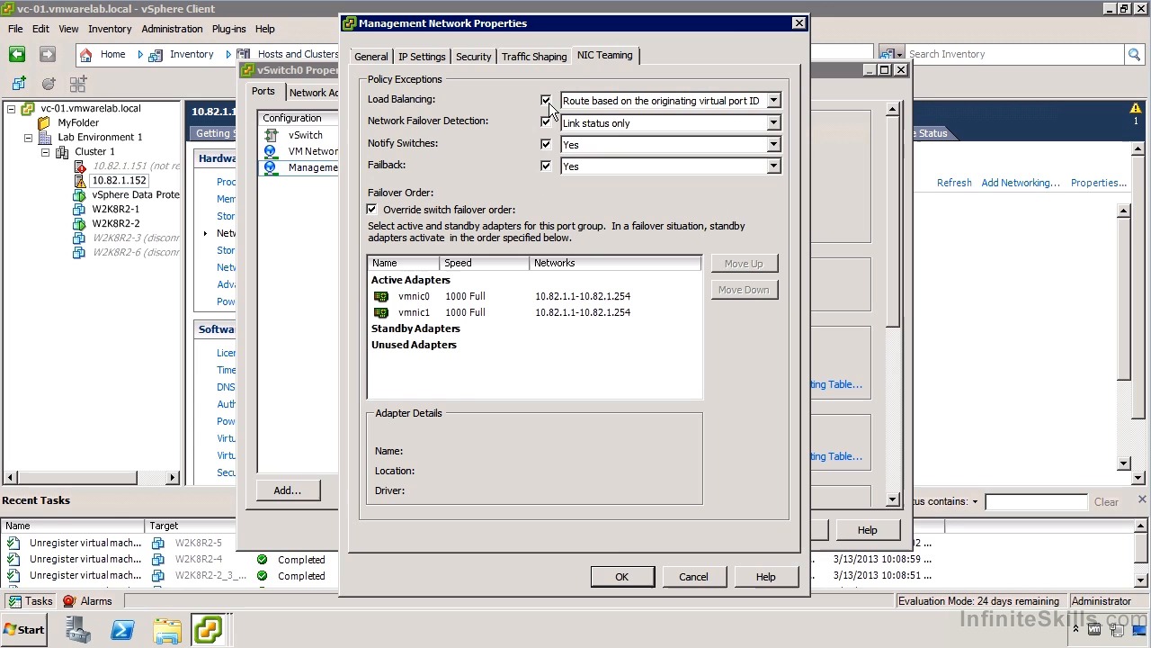
pyautogui.moveTo(626, 115)
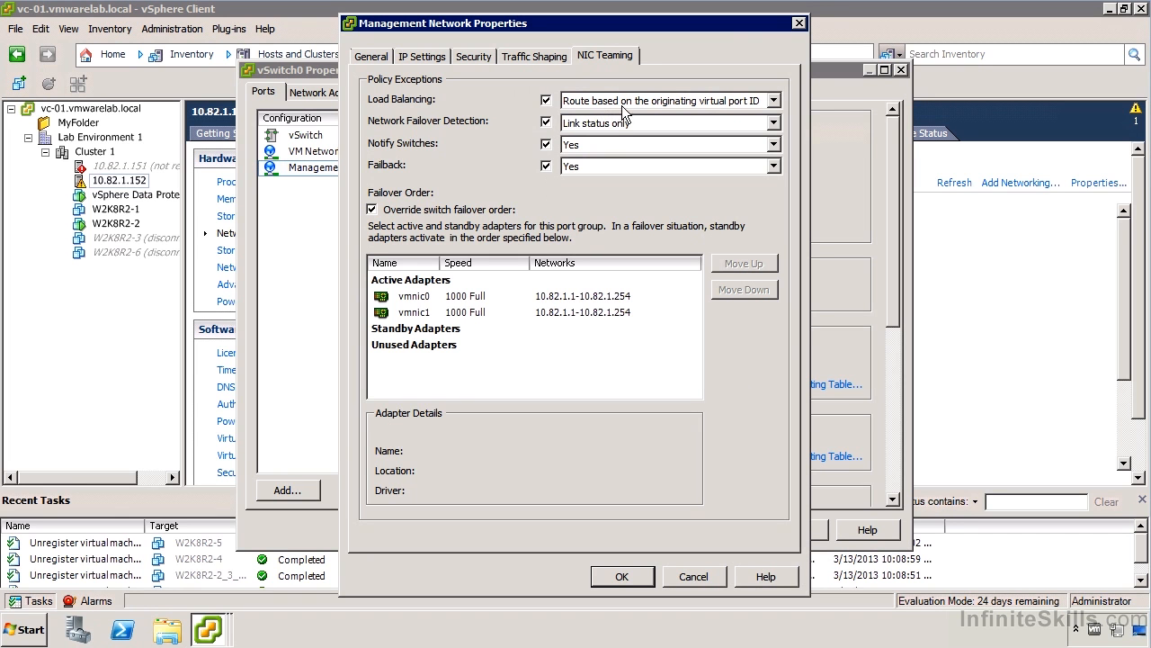
pyautogui.moveTo(556, 155)
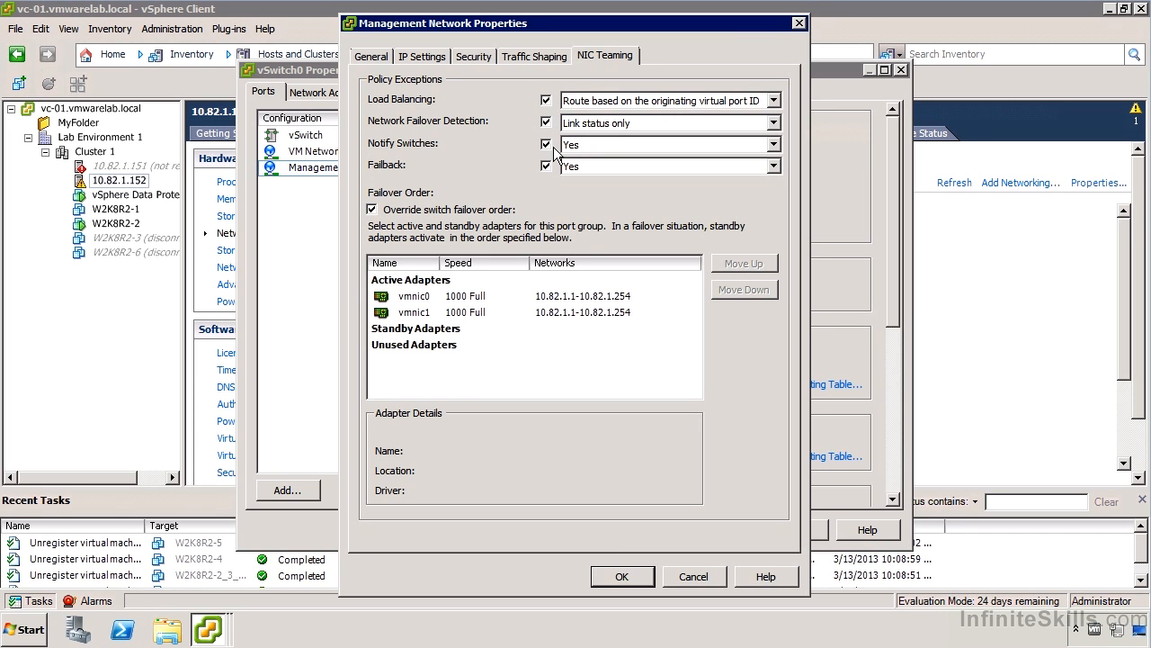
pyautogui.click(772, 100)
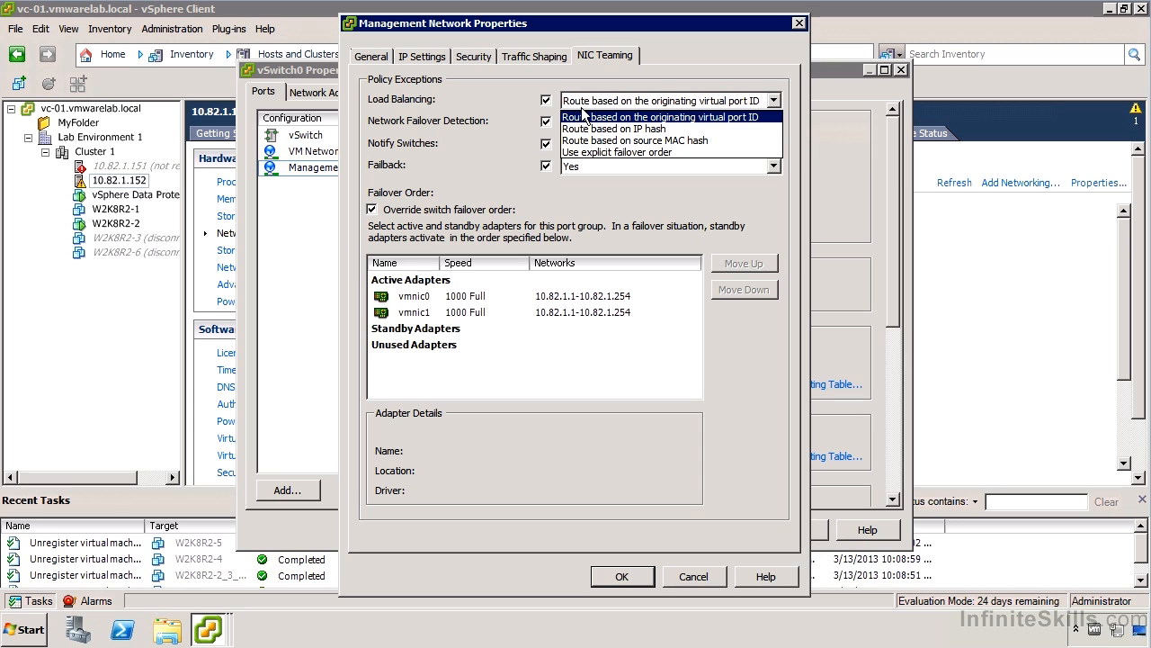
pyautogui.click(664, 116)
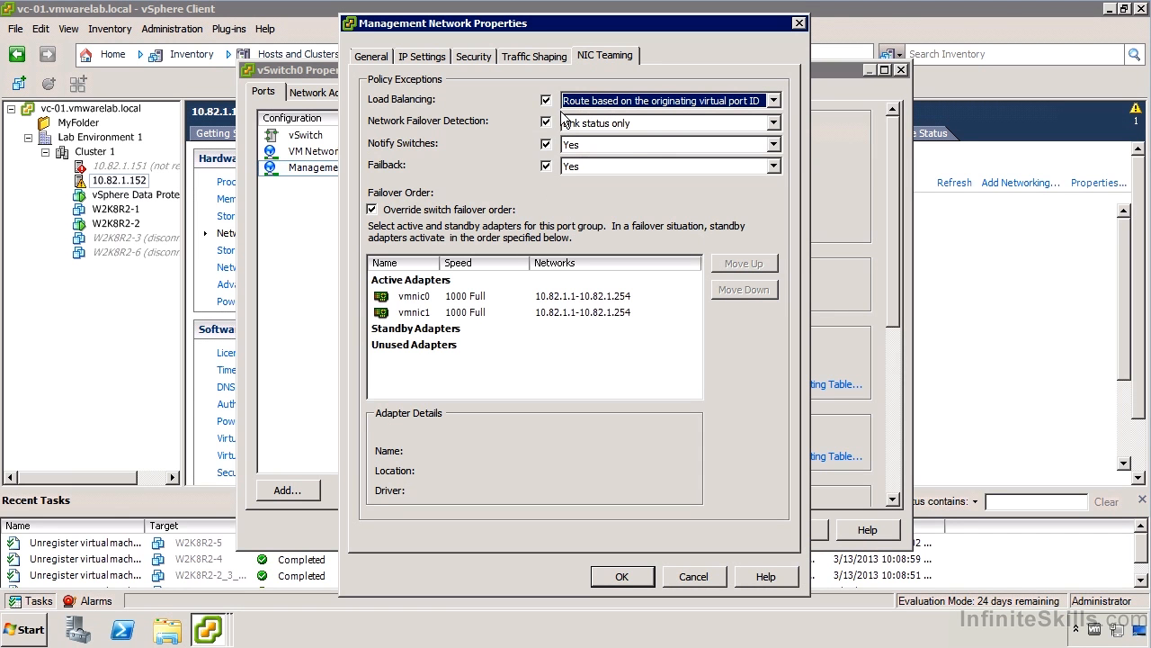
pyautogui.moveTo(503, 190)
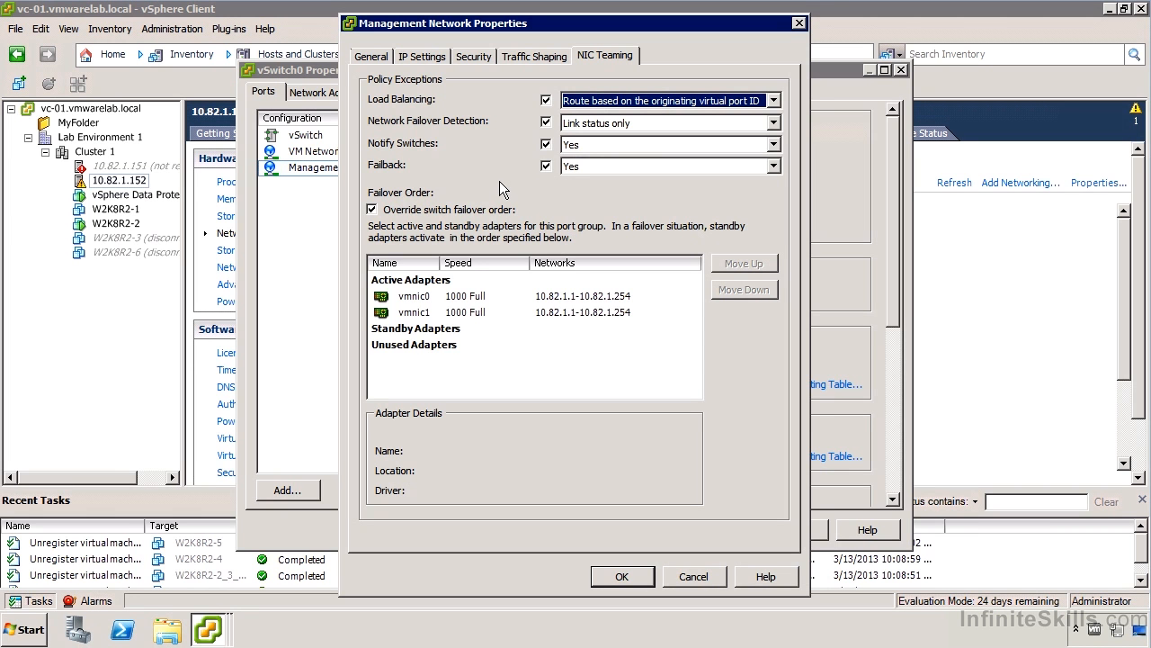
pyautogui.moveTo(565, 155)
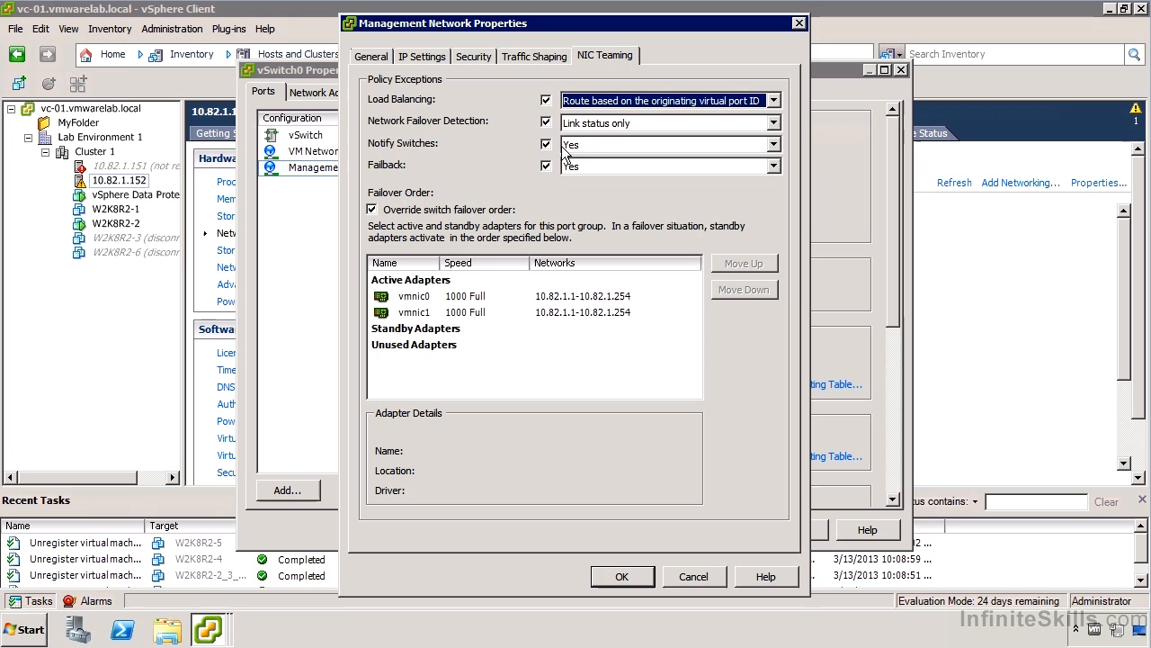
pyautogui.moveTo(528, 160)
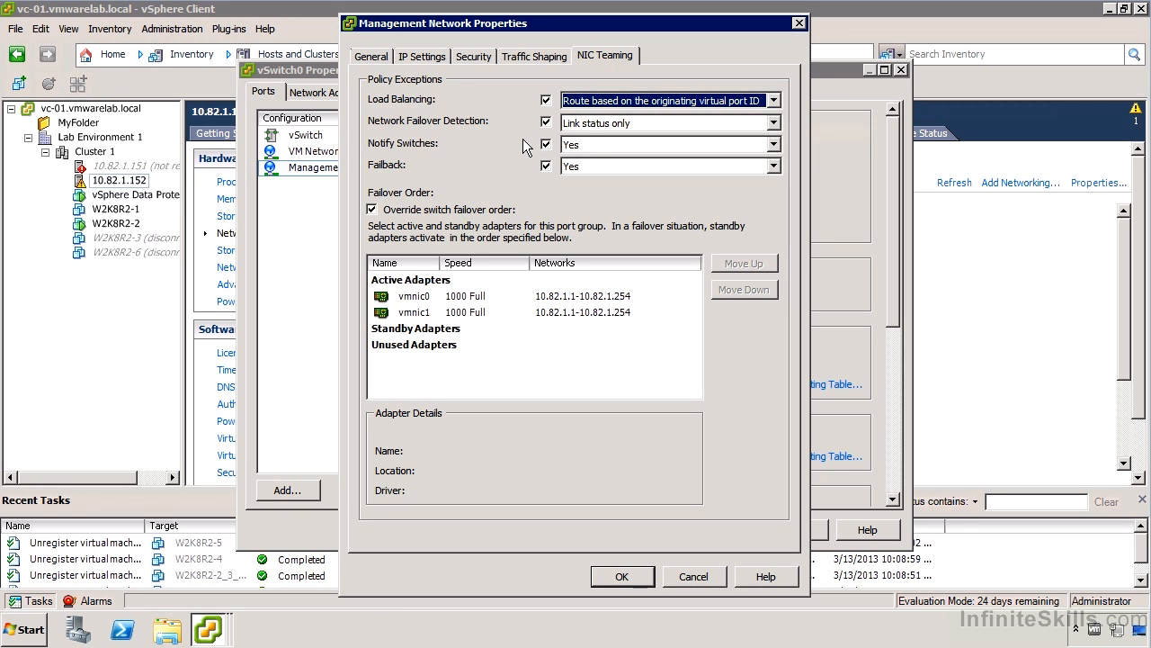
# Choose beacon probing detection, keep Notify Switches on, and close the Management Network properties
pyautogui.click(772, 122)
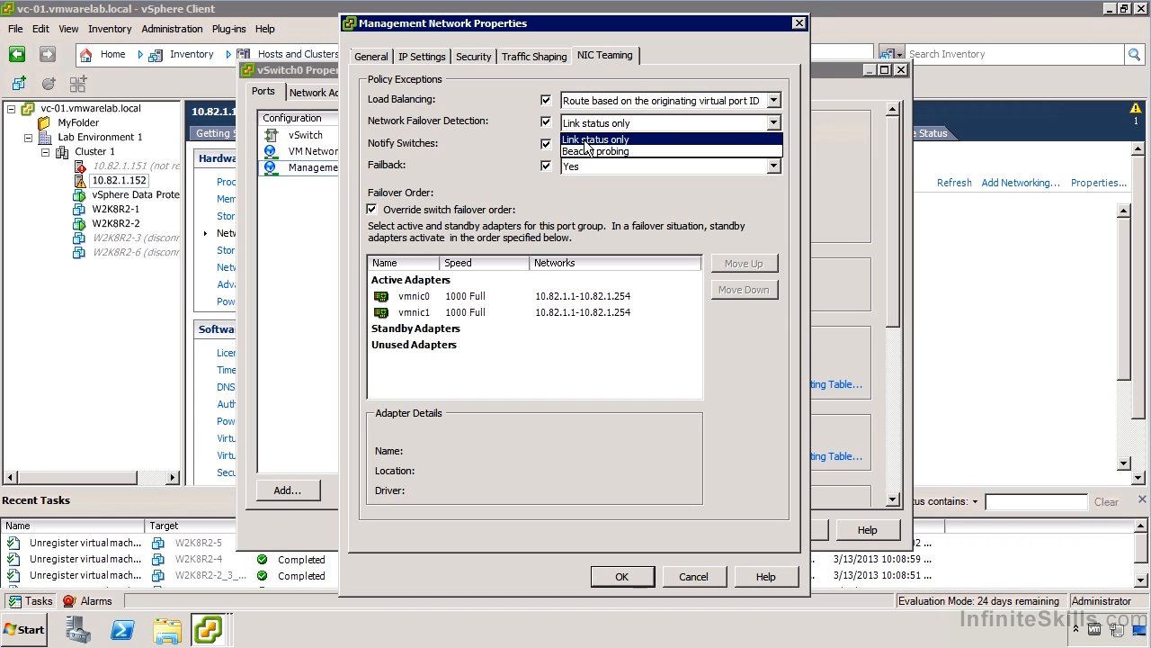
pyautogui.click(596, 151)
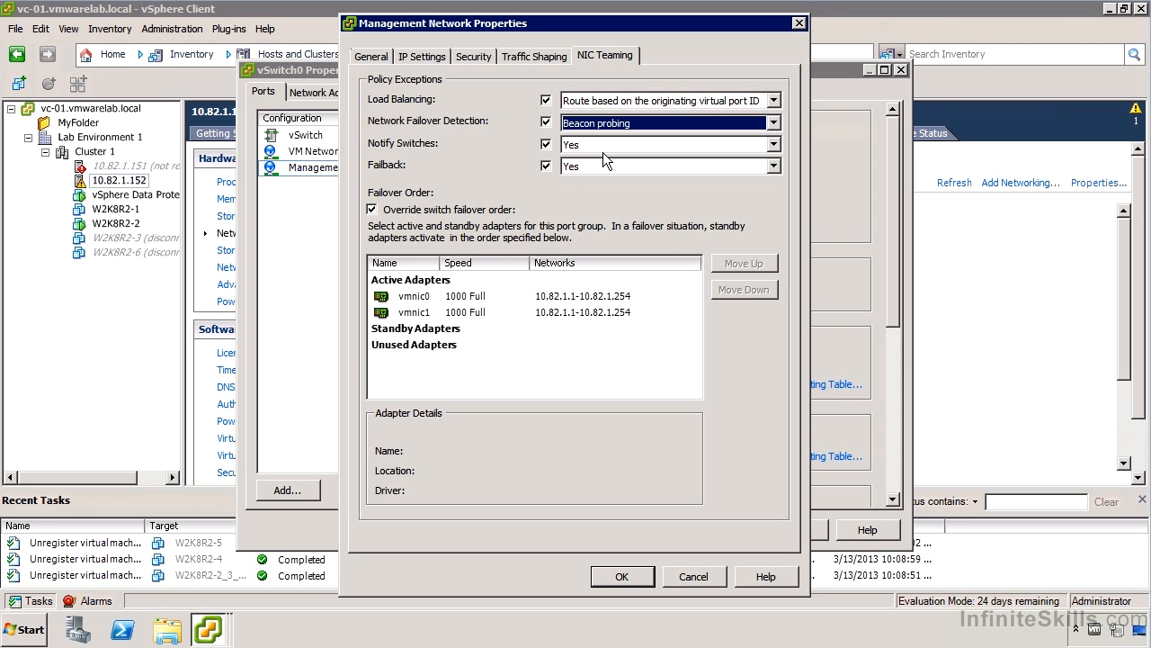
pyautogui.moveTo(612, 147)
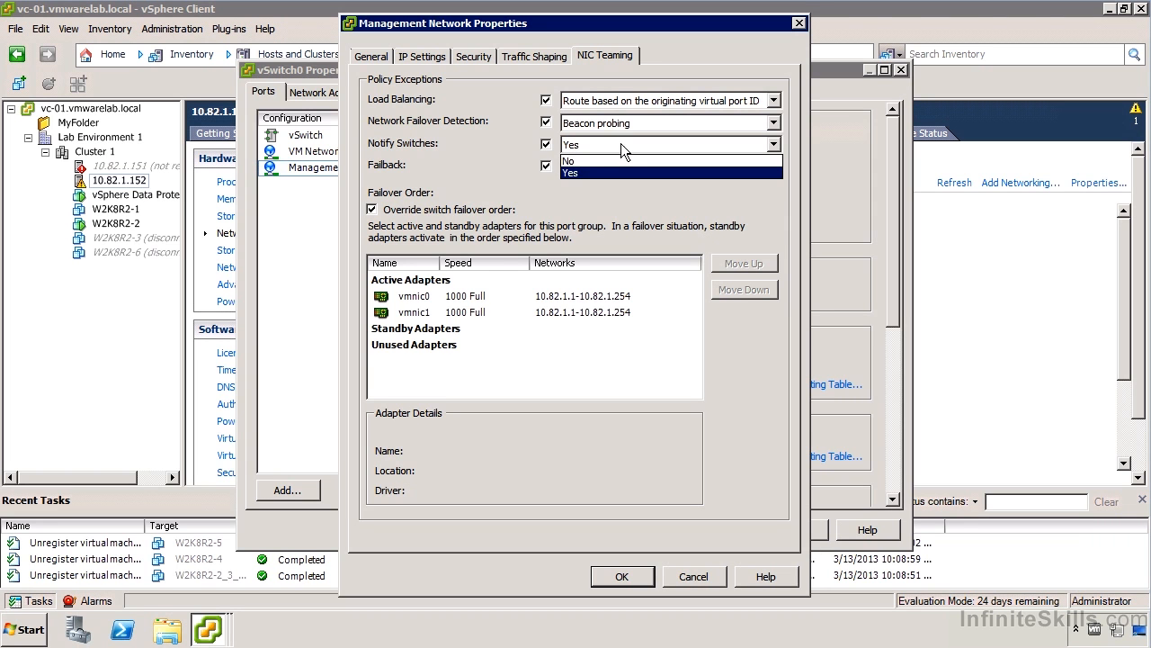
pyautogui.moveTo(631, 153)
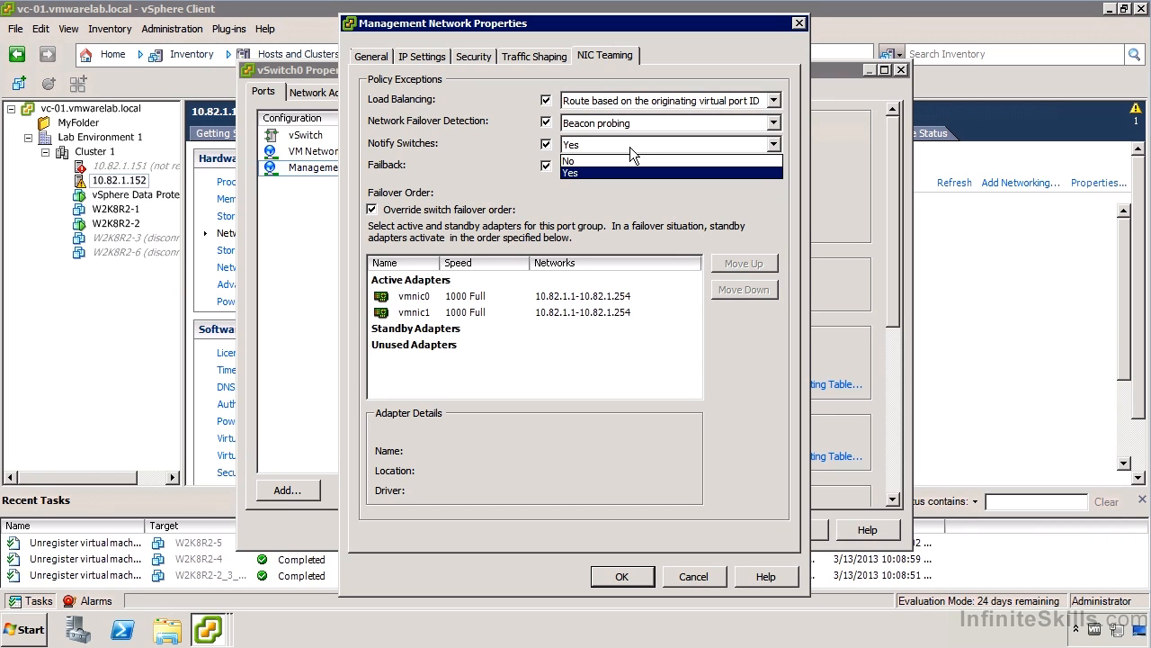
pyautogui.click(572, 173)
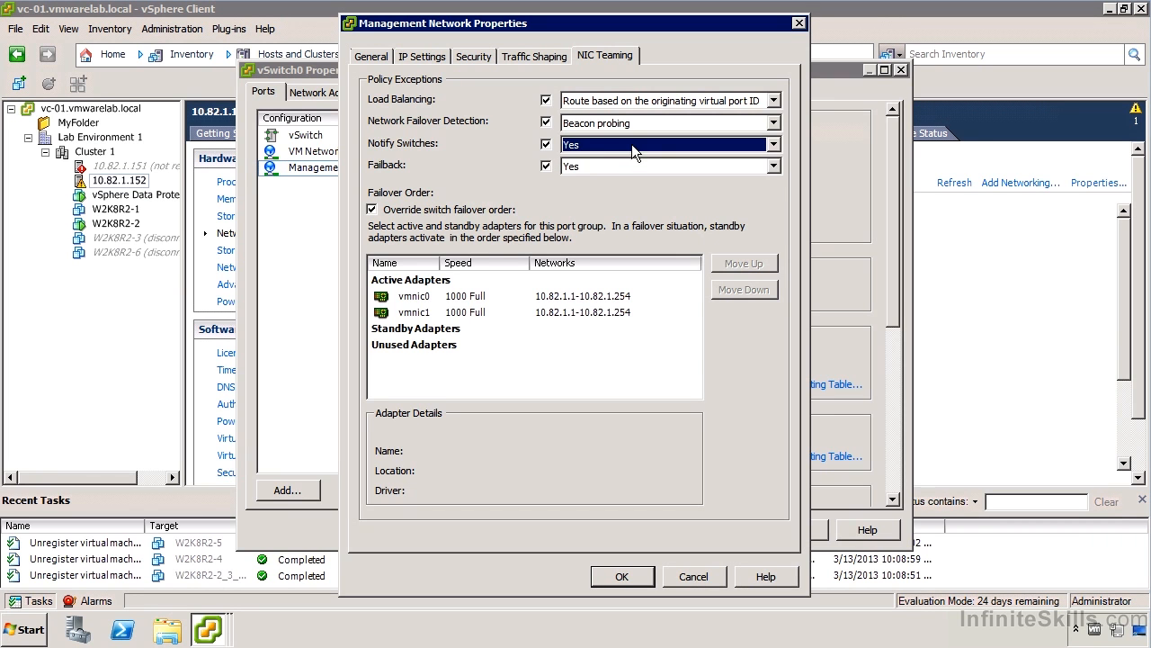
pyautogui.moveTo(602, 158)
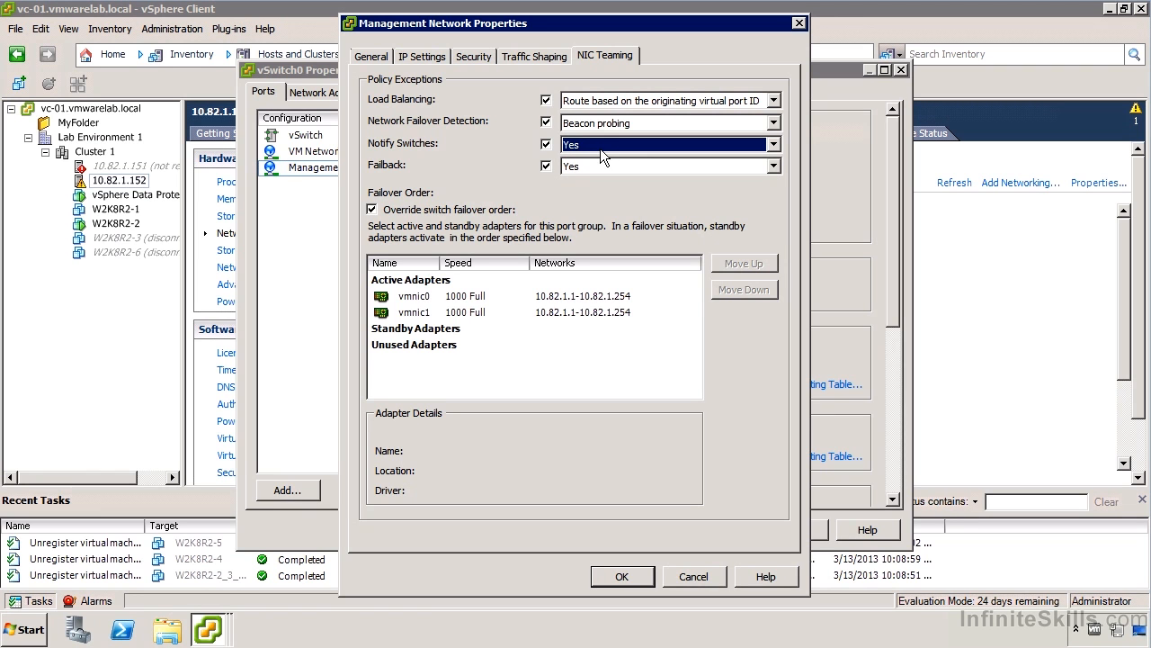
pyautogui.moveTo(446, 295)
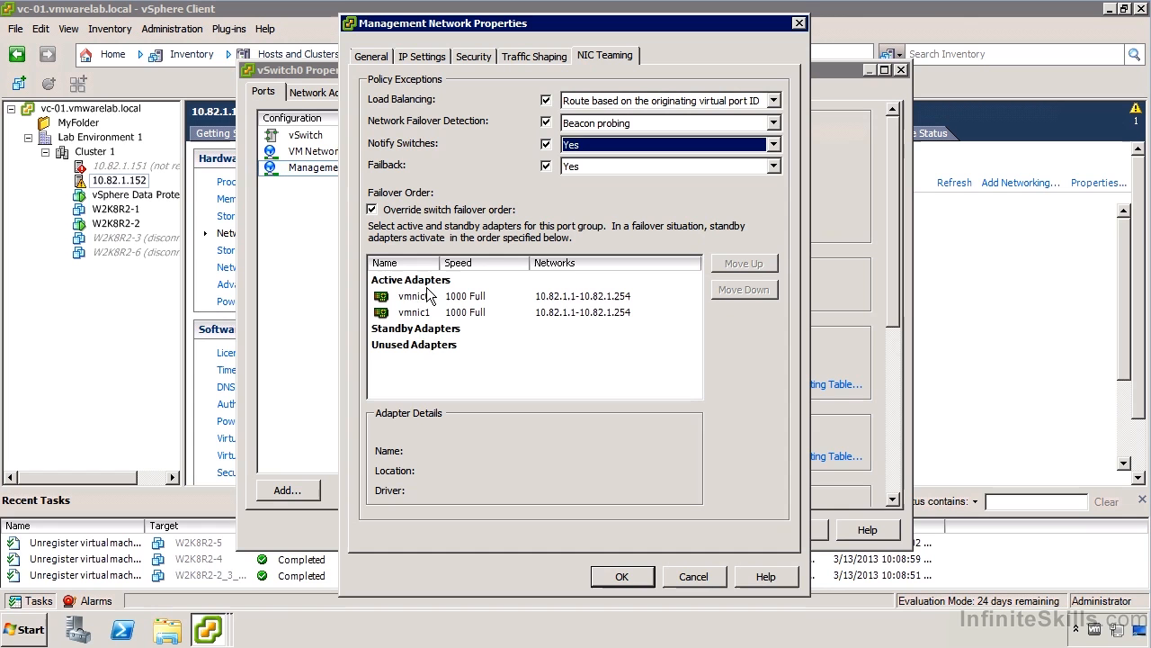
pyautogui.moveTo(436, 338)
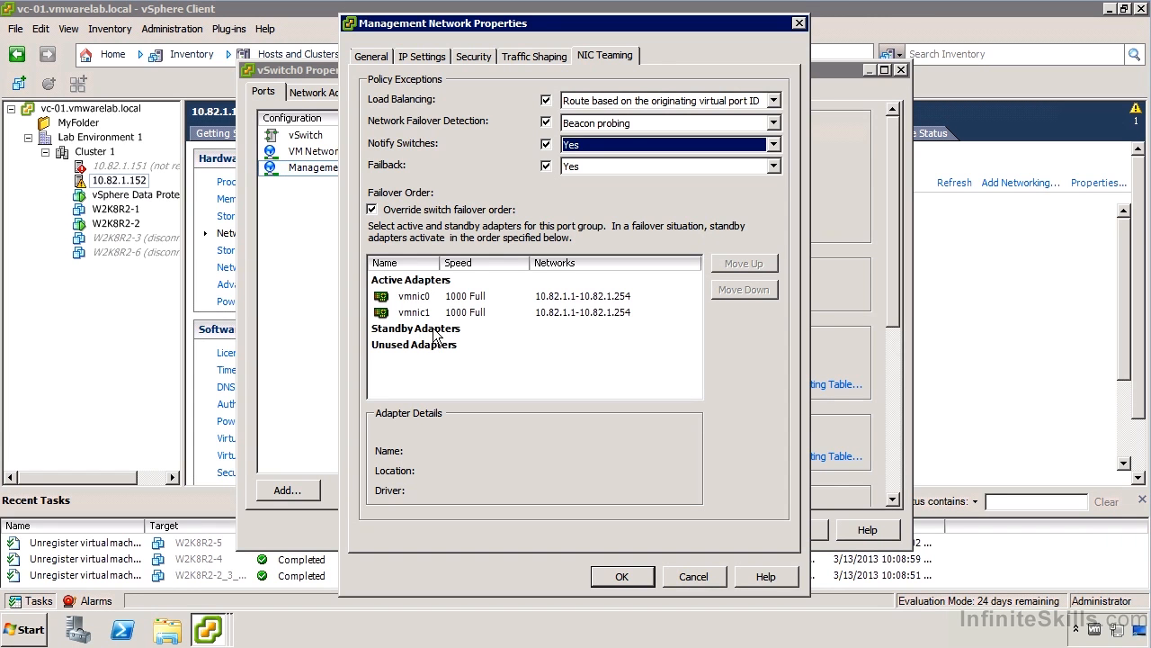
pyautogui.moveTo(436, 331)
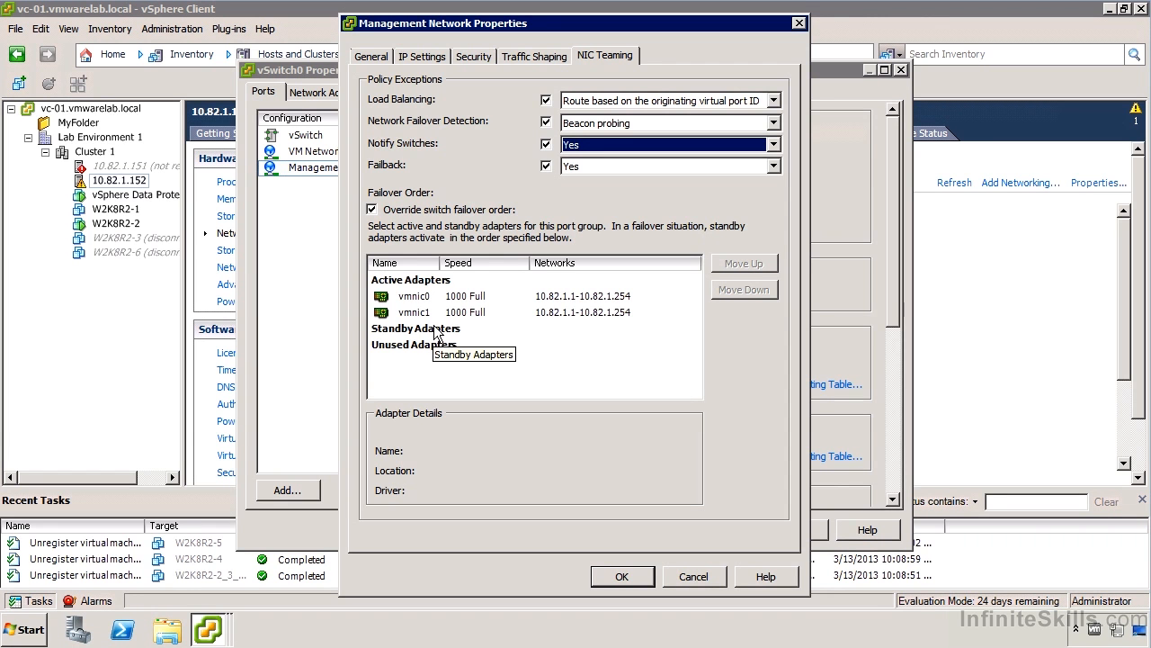
pyautogui.moveTo(554, 183)
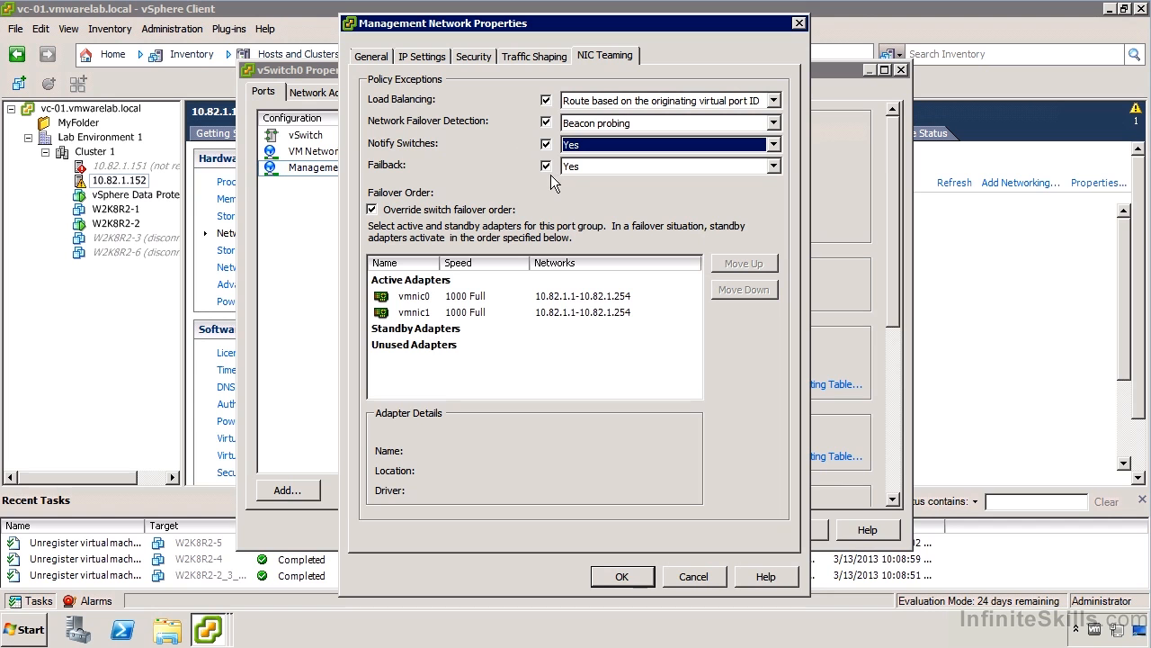
pyautogui.moveTo(568, 173)
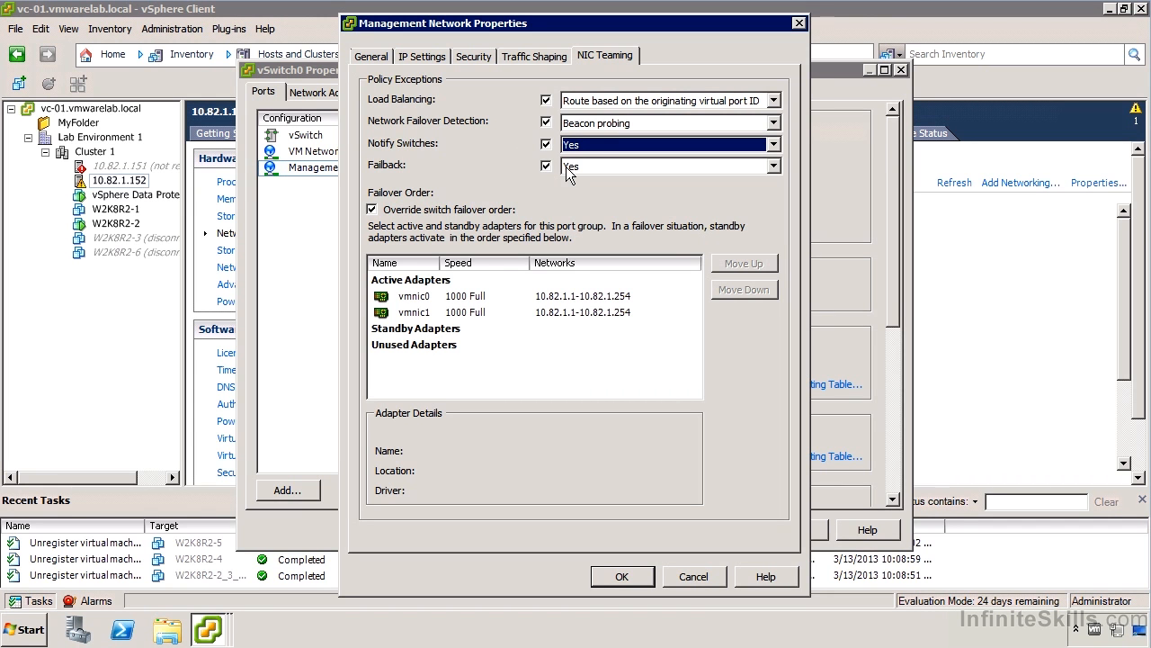
pyautogui.click(622, 576)
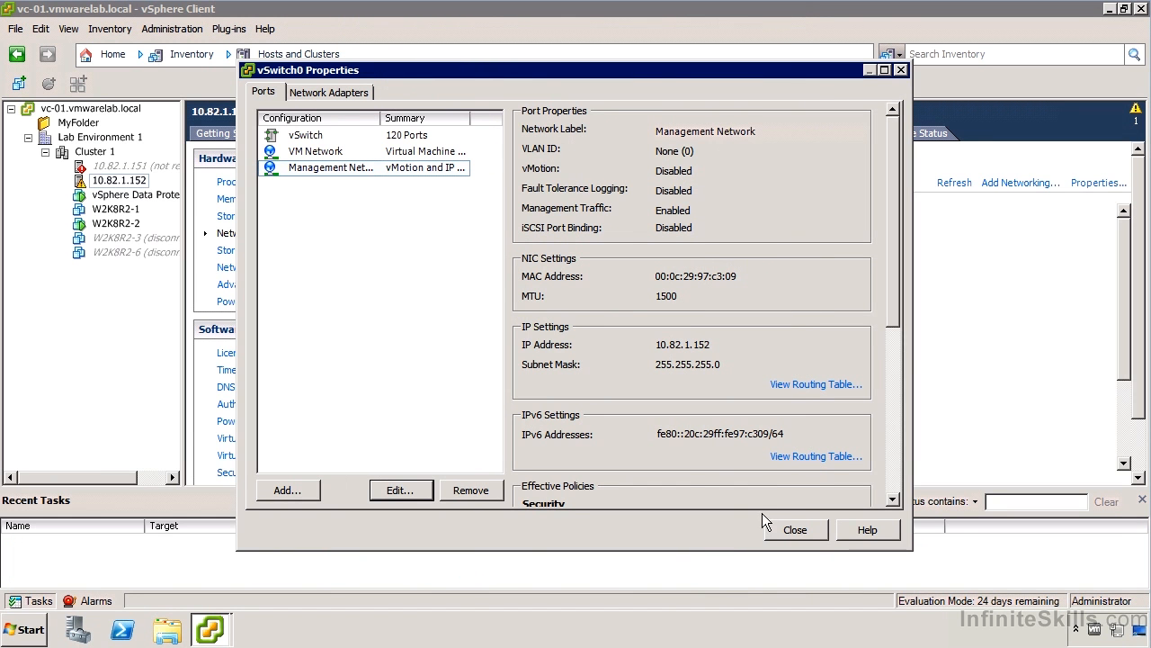
pyautogui.moveTo(709, 489)
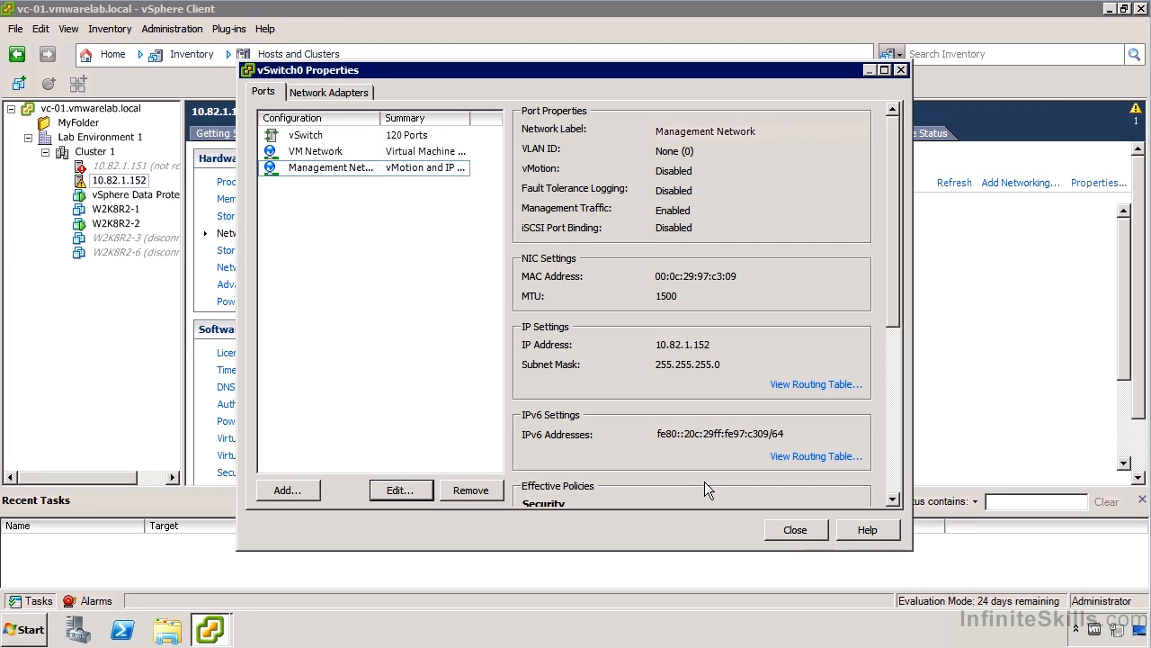
# Select the VM Network port group to show its effective policies
pyautogui.click(315, 151)
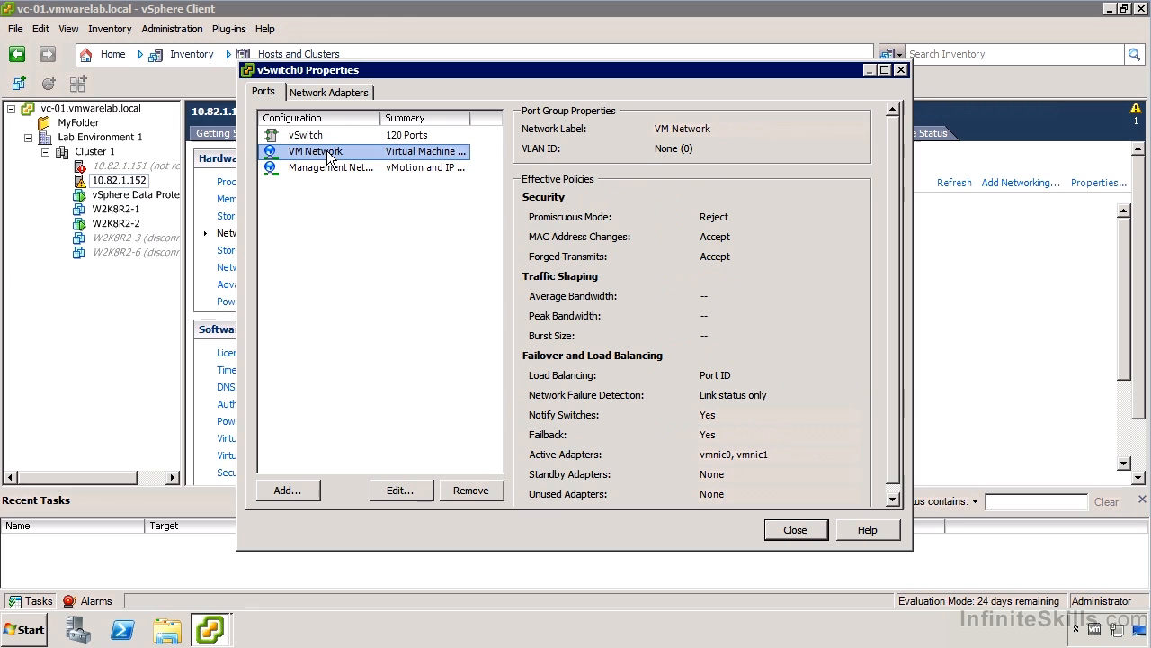
pyautogui.moveTo(389, 497)
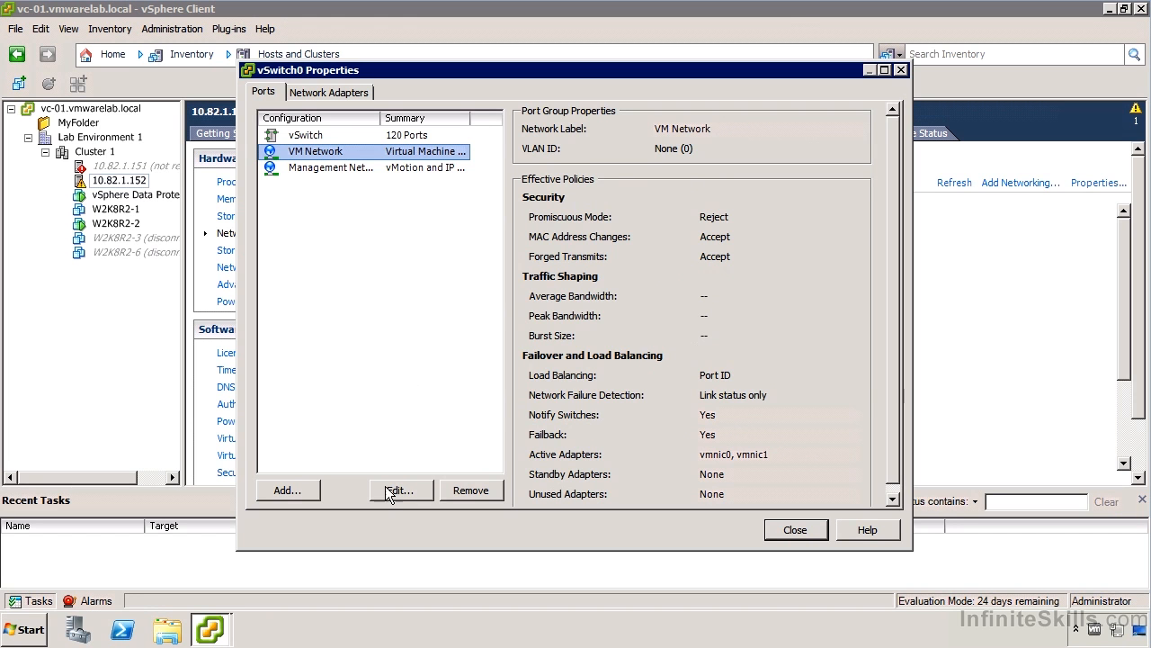
# Set VM Network's VLAN ID to 1, save it, and close the vSwitch0 properties
pyautogui.click(399, 489)
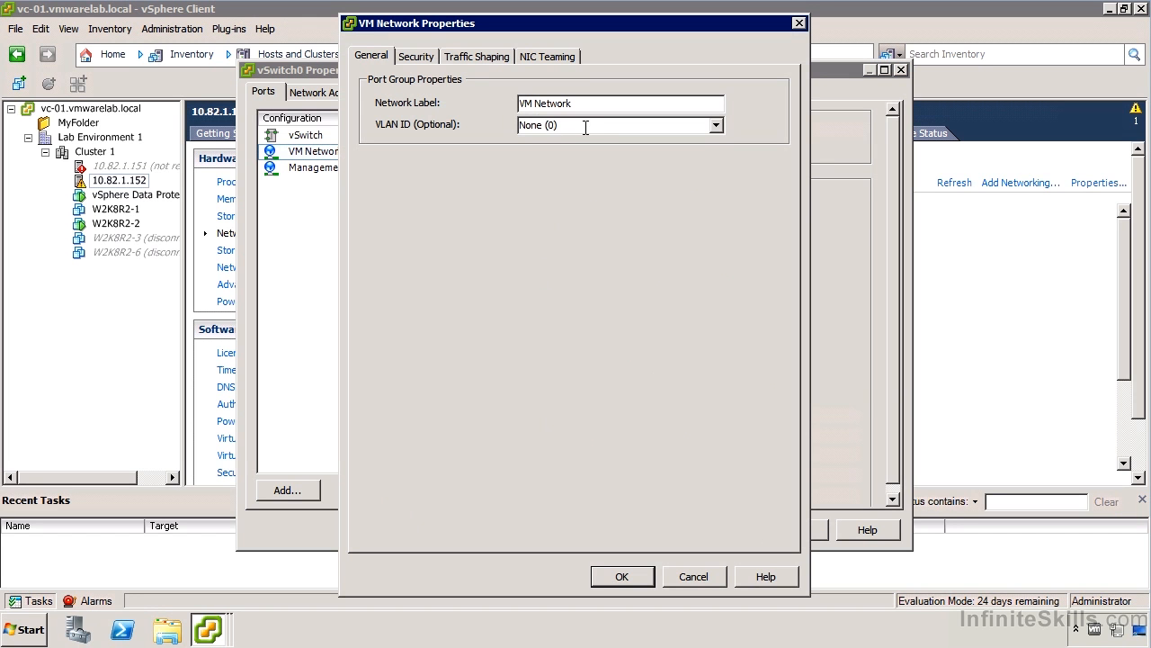
pyautogui.write('1')
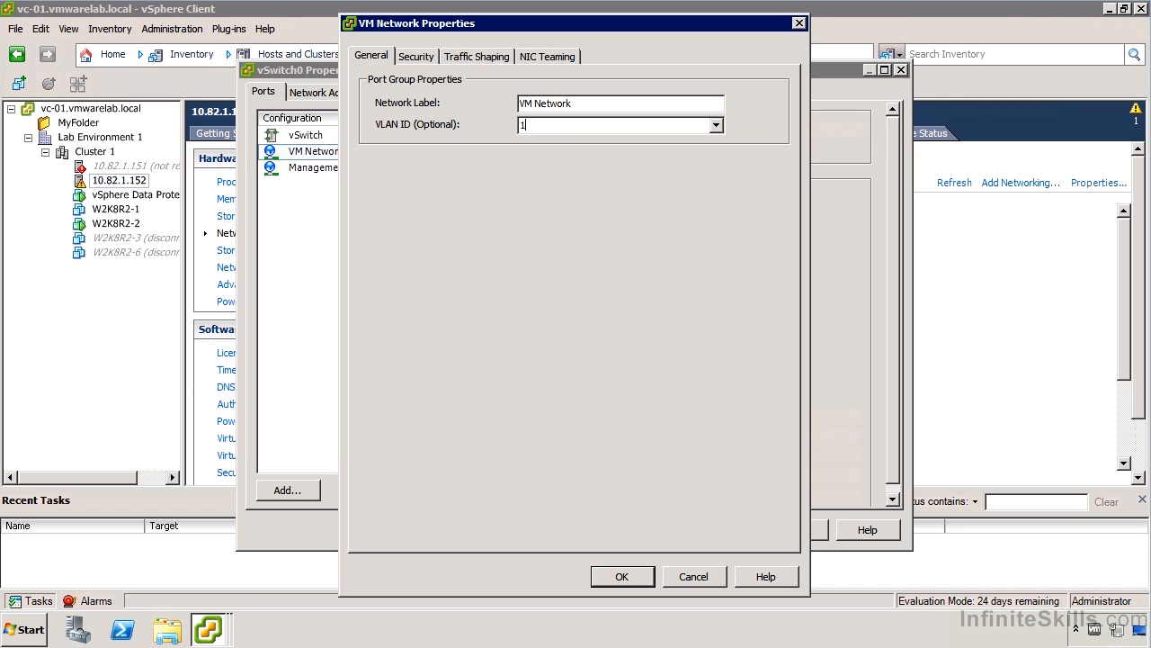
pyautogui.click(622, 576)
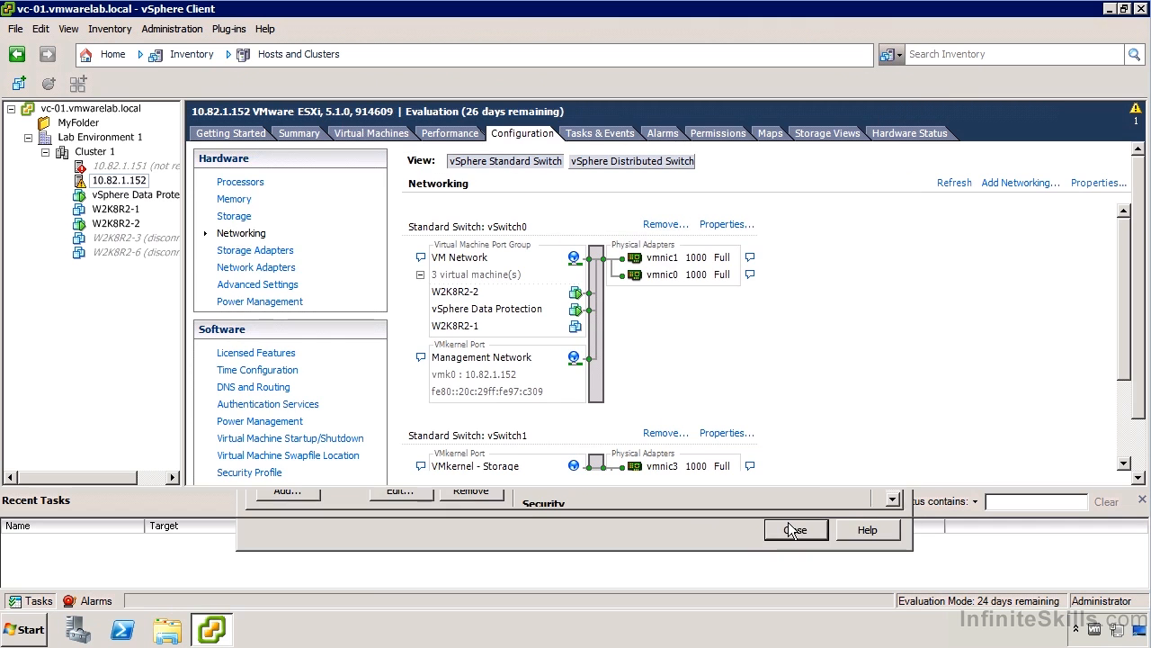
pyautogui.click(795, 529)
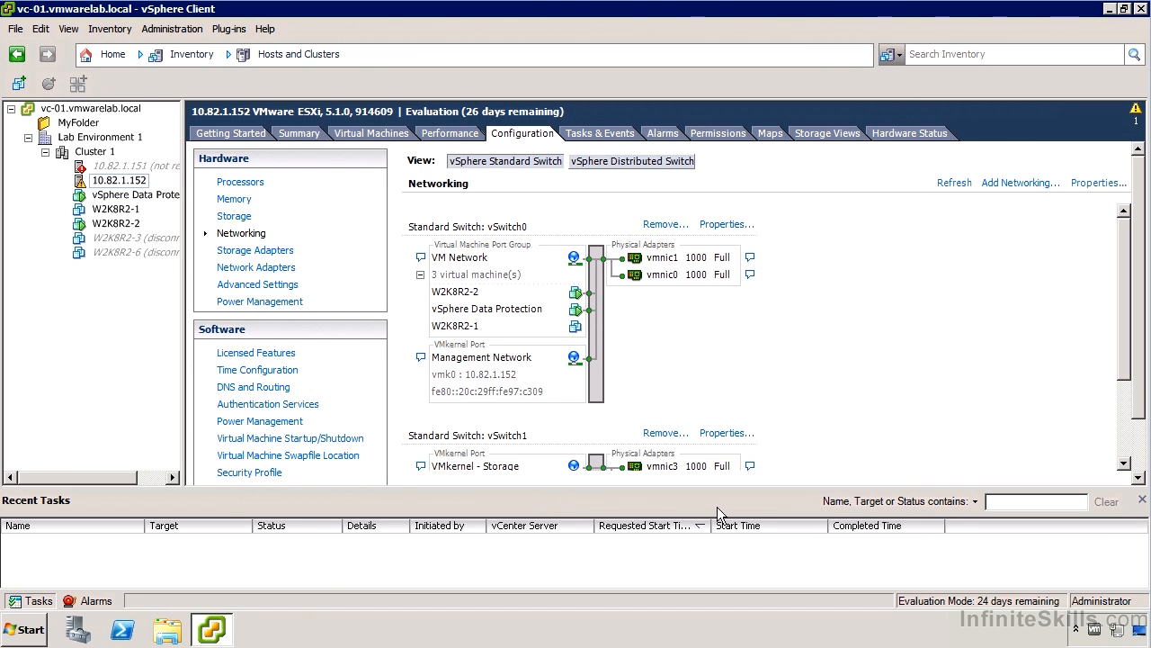